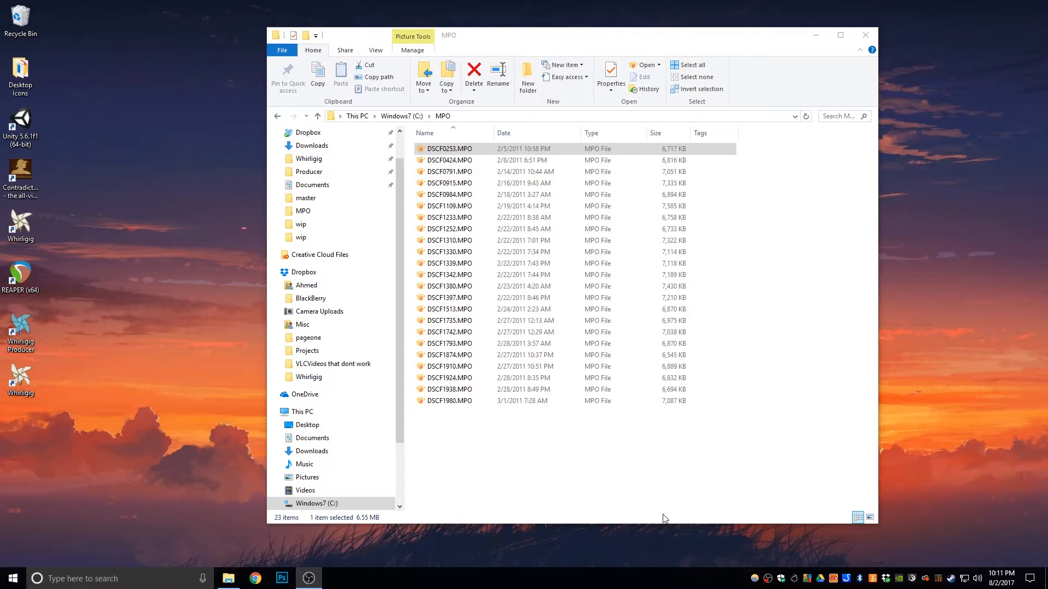
pyautogui.moveTo(650, 525)
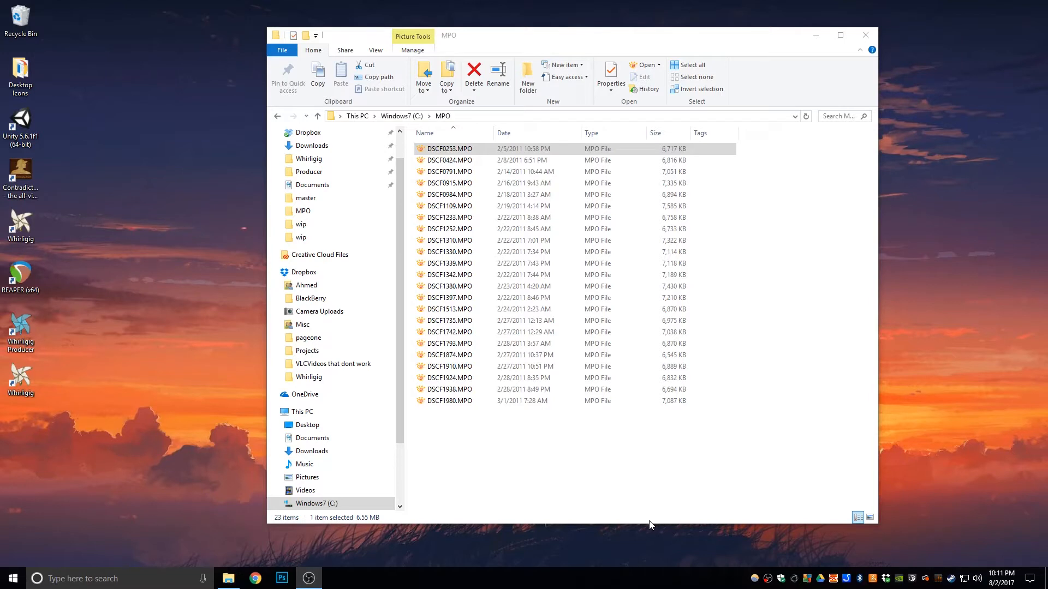
pyautogui.moveTo(643, 524)
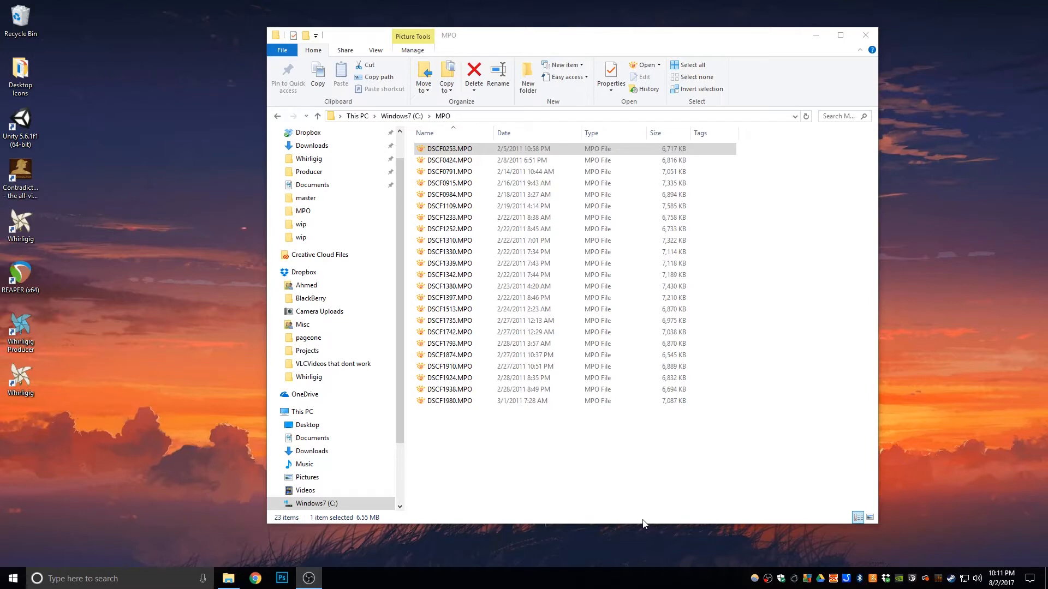
# Open DSCF0424.MPO in the image viewer, dismiss the multi-page notice, then close the viewer.
pyautogui.click(449, 161)
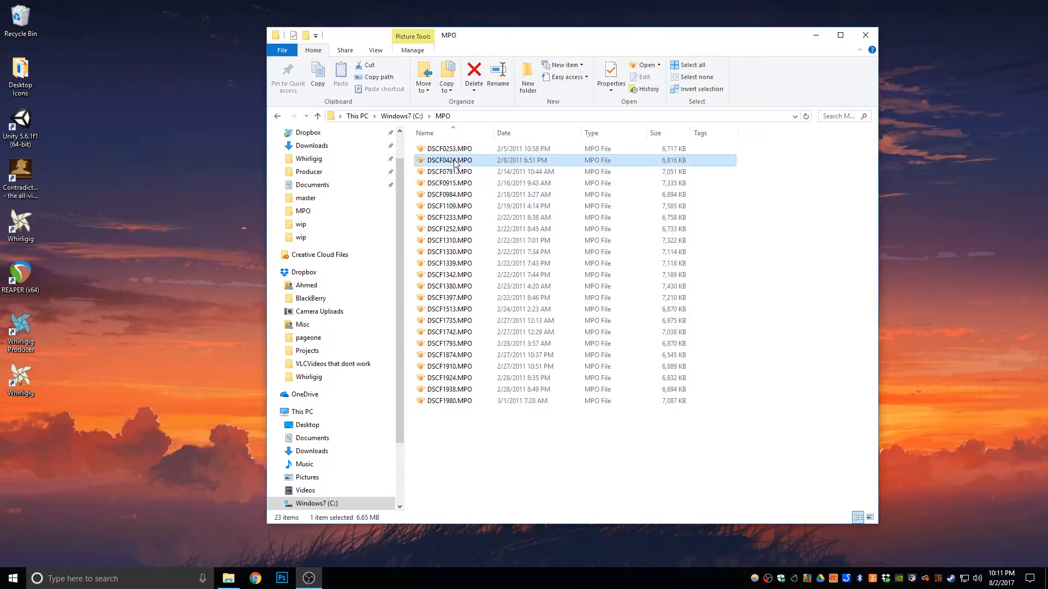
pyautogui.doubleClick(448, 160)
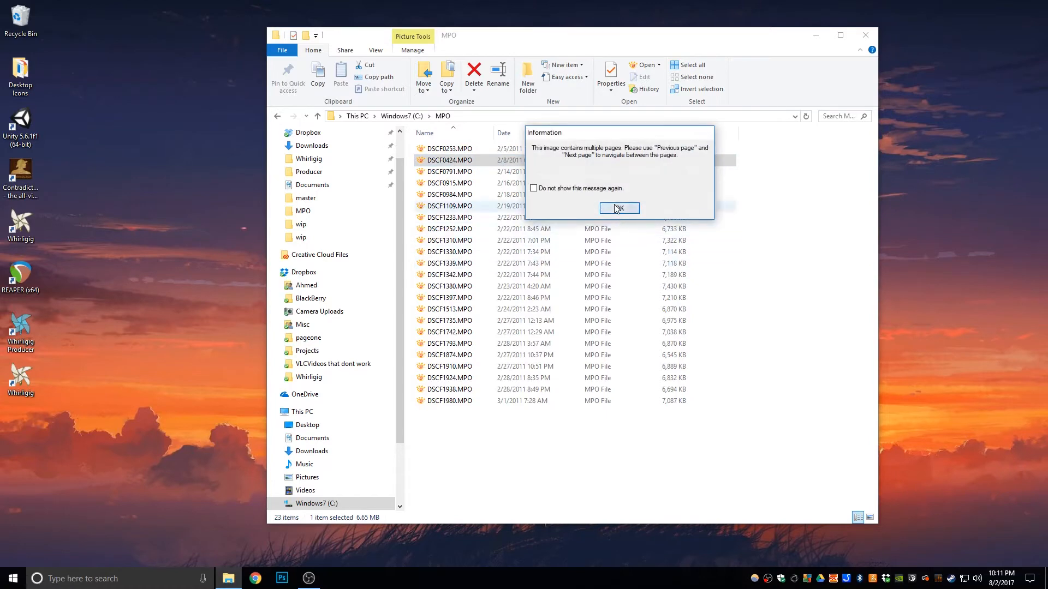
pyautogui.click(618, 208)
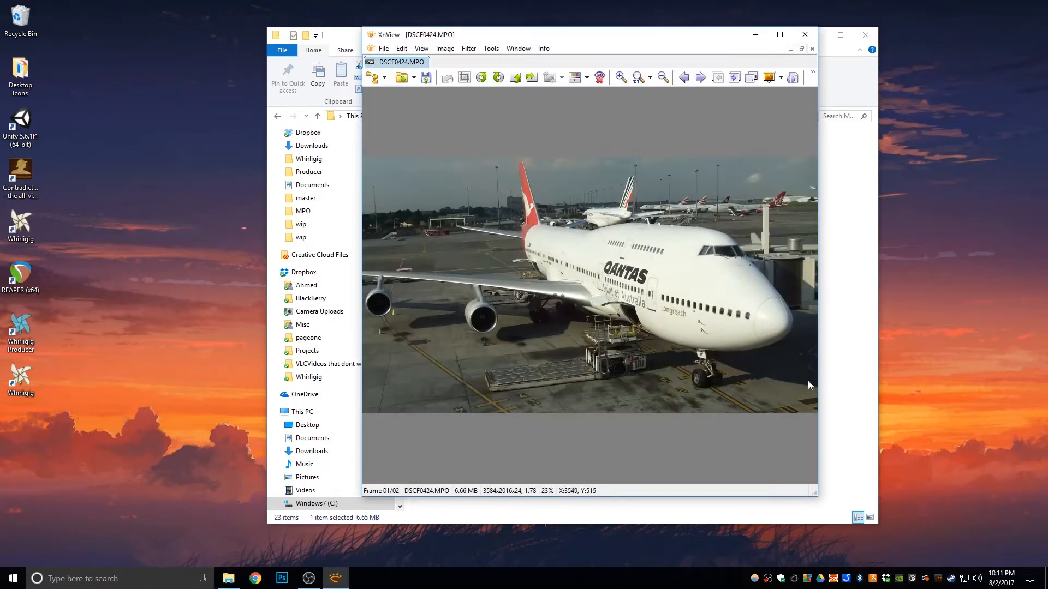
pyautogui.click(812, 49)
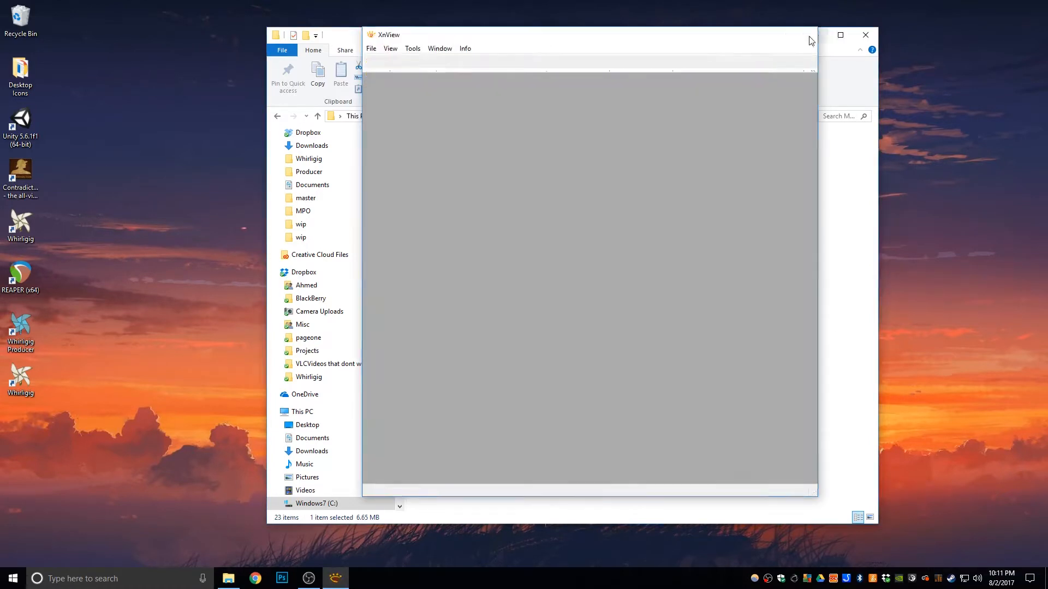
pyautogui.click(866, 35)
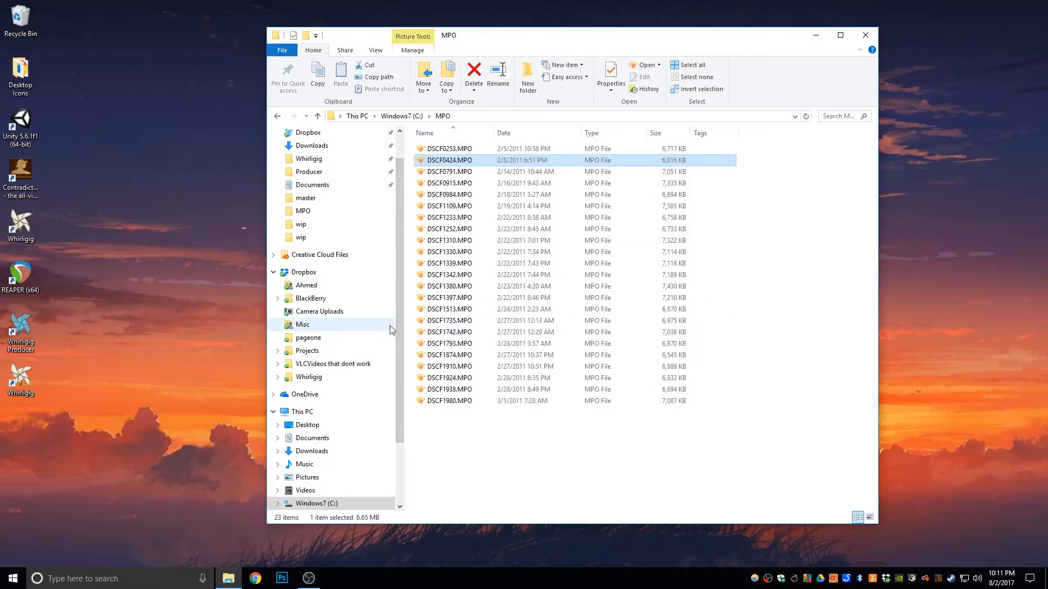
pyautogui.moveTo(229, 578)
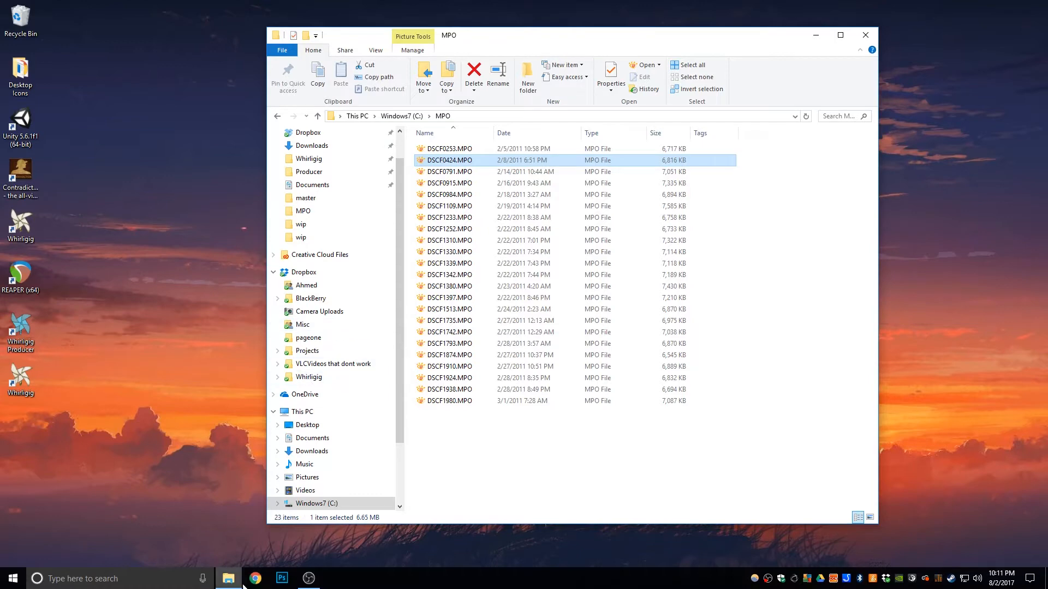
# In Chrome, load the mpo2jps bookmark and scroll down to the download links.
pyautogui.click(254, 579)
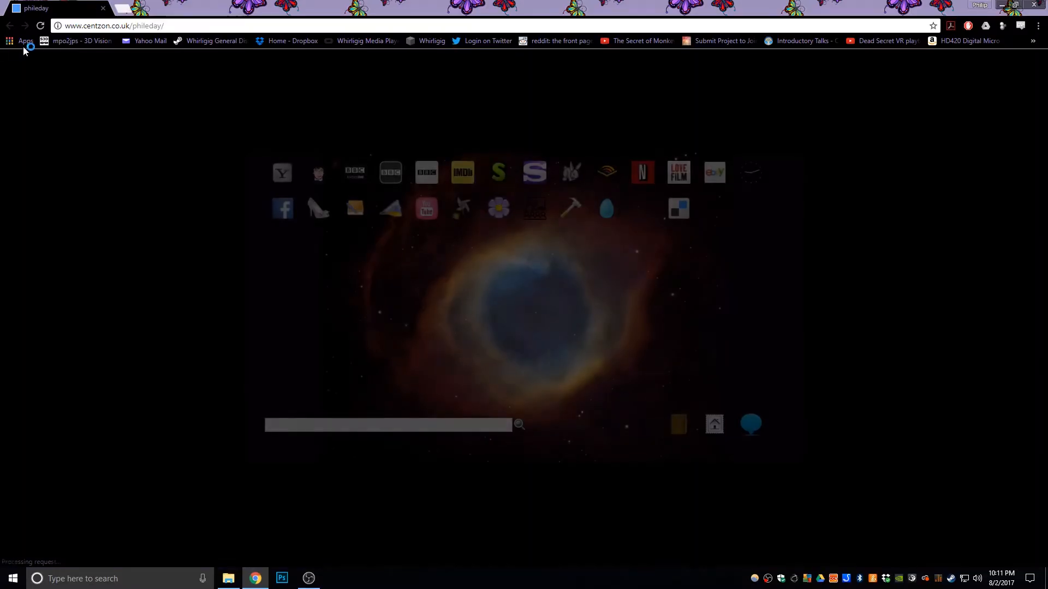
pyautogui.click(65, 41)
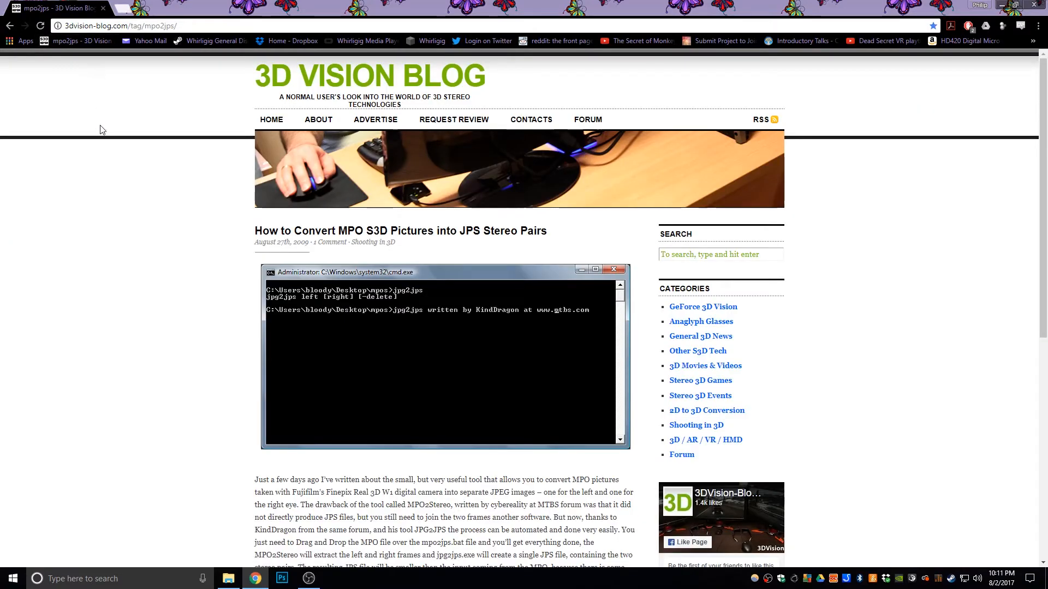
pyautogui.moveTo(109, 211)
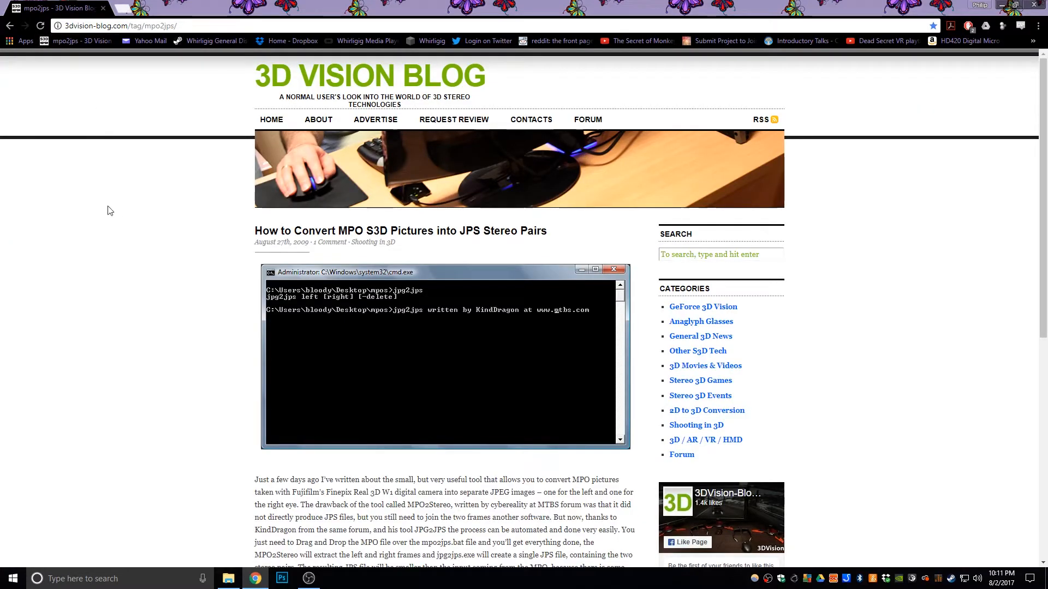
pyautogui.moveTo(142, 271)
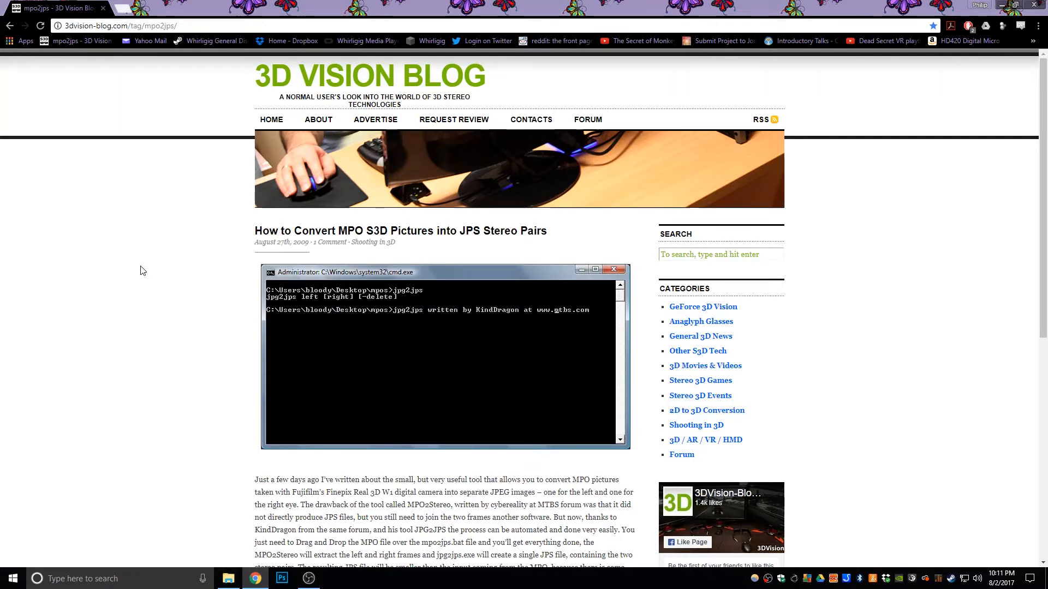
pyautogui.moveTo(170, 250)
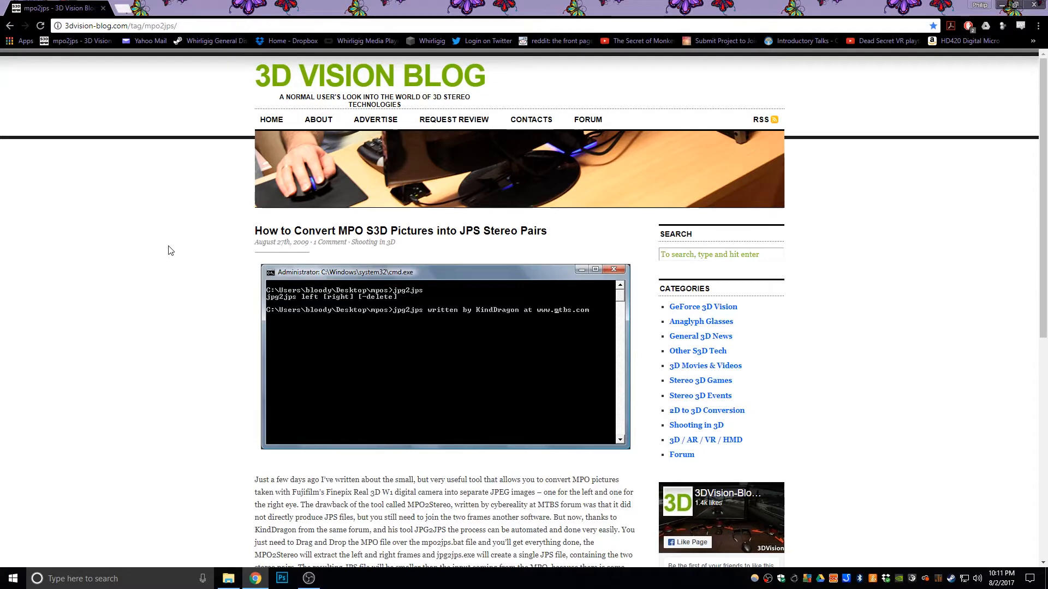
pyautogui.scroll(-3)
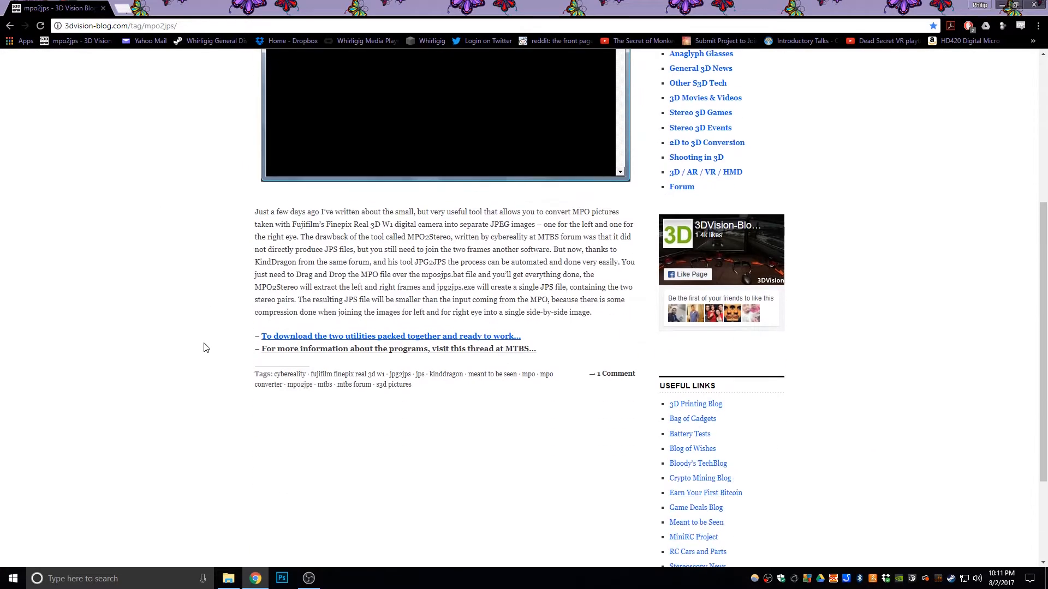
pyautogui.scroll(-3)
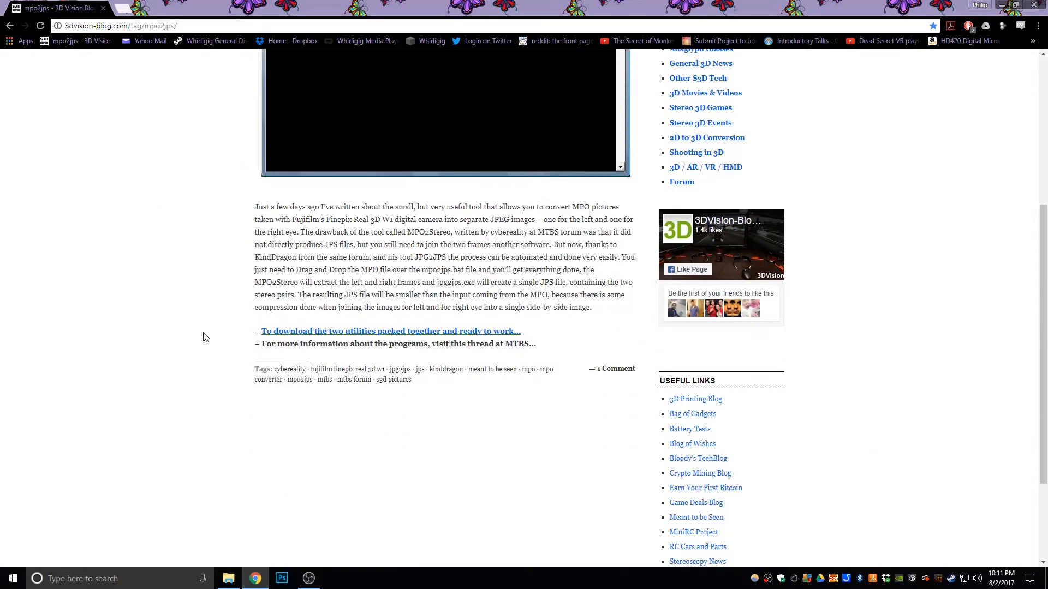
pyautogui.moveTo(245, 330)
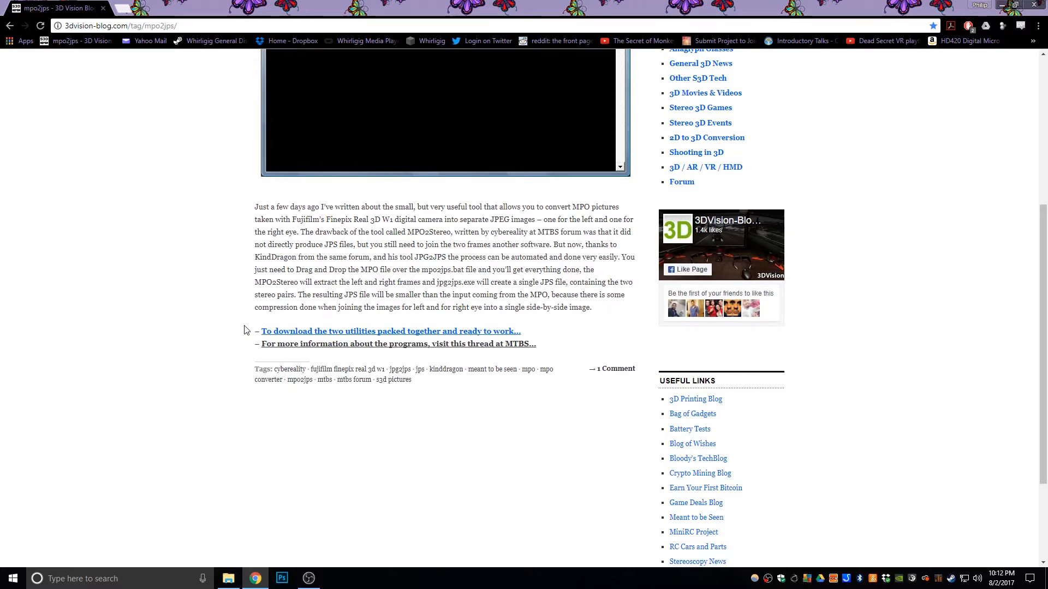
pyautogui.scroll(-3)
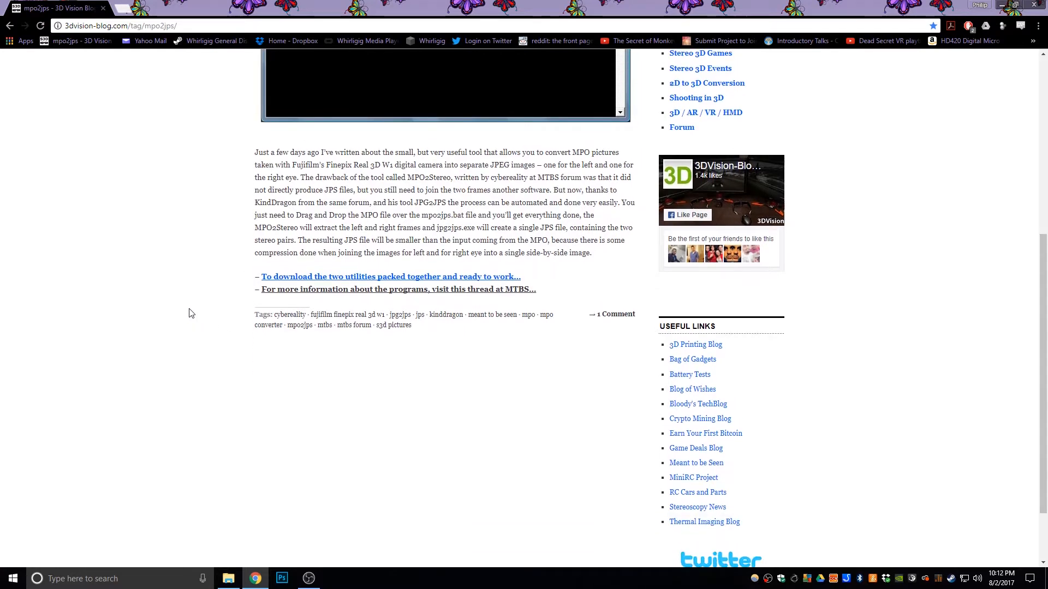
pyautogui.moveTo(203, 302)
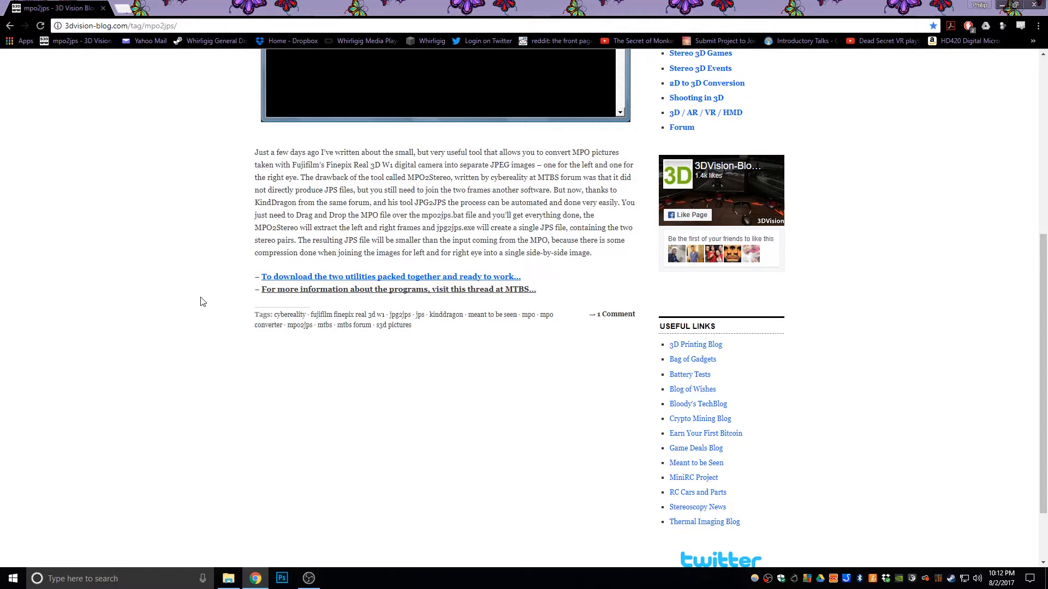
pyautogui.moveTo(316, 280)
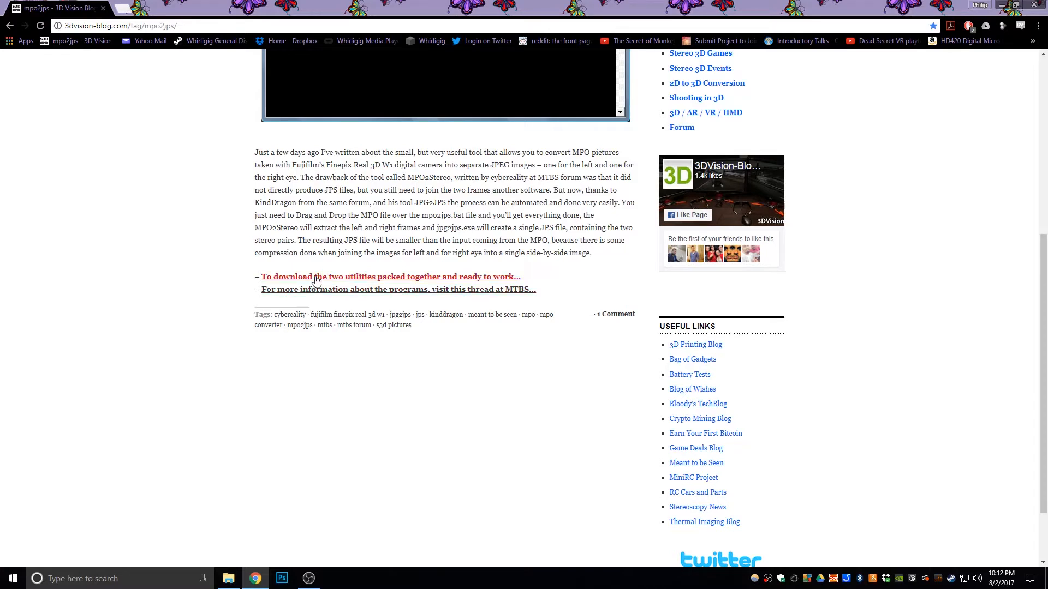
# Download the mpo2jps-pack zip containing both conversion utilities.
pyautogui.click(389, 277)
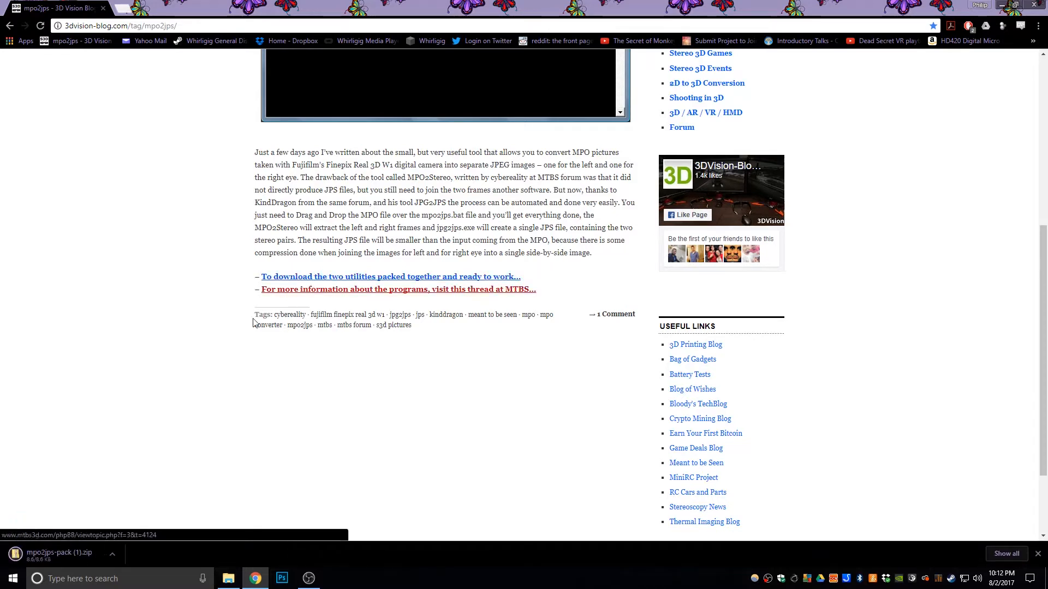
pyautogui.moveTo(50, 558)
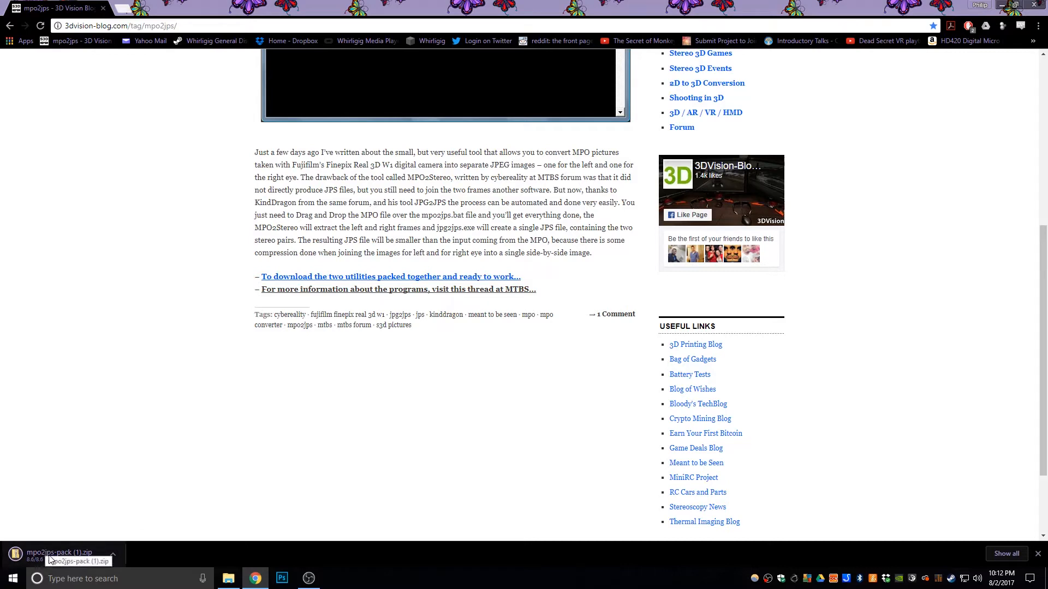
pyautogui.moveTo(90, 303)
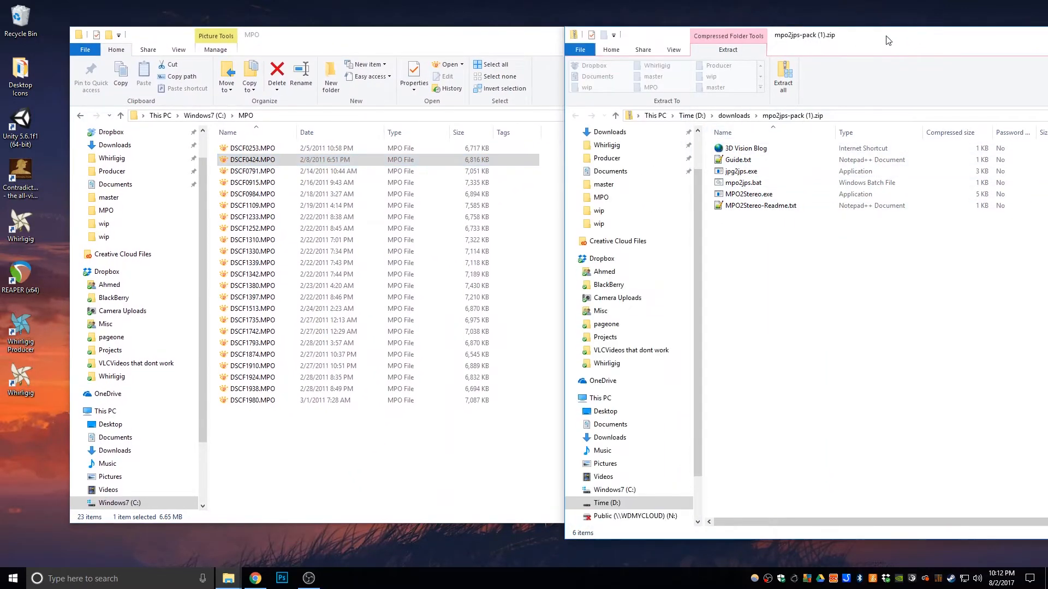
# Create a new folder named 'mpo Converter' in the MPO folder via the right-click menu.
pyautogui.rightClick(230, 474)
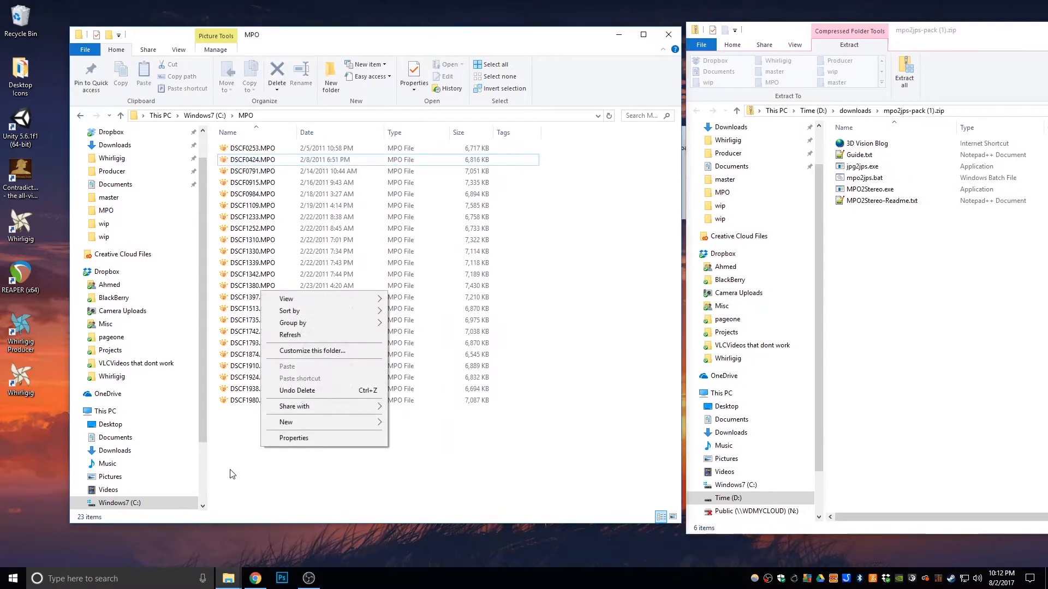
pyautogui.click(285, 421)
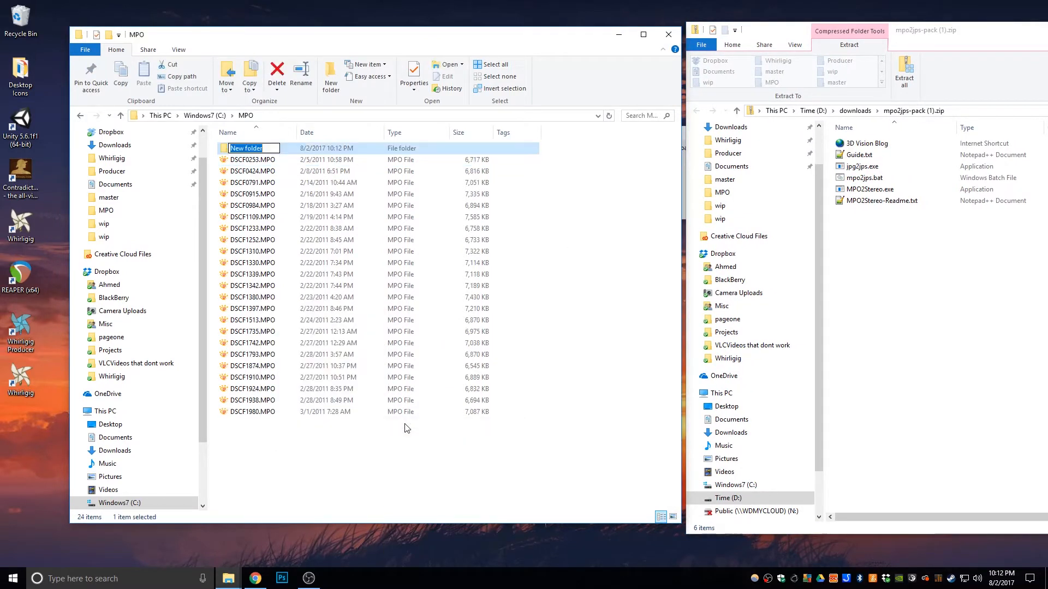
pyautogui.write('mpo')
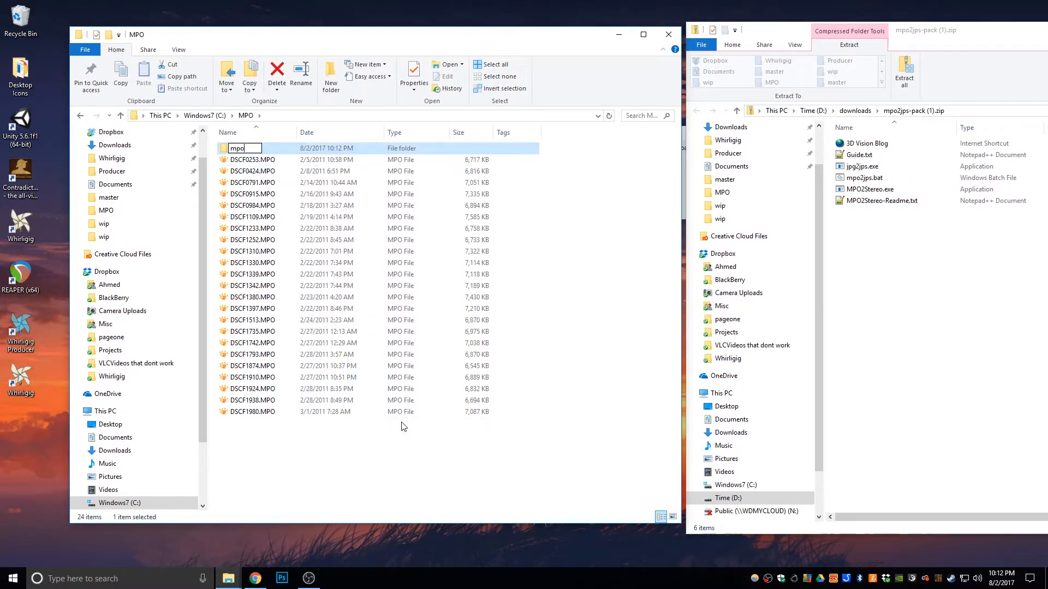
pyautogui.write('Converter')
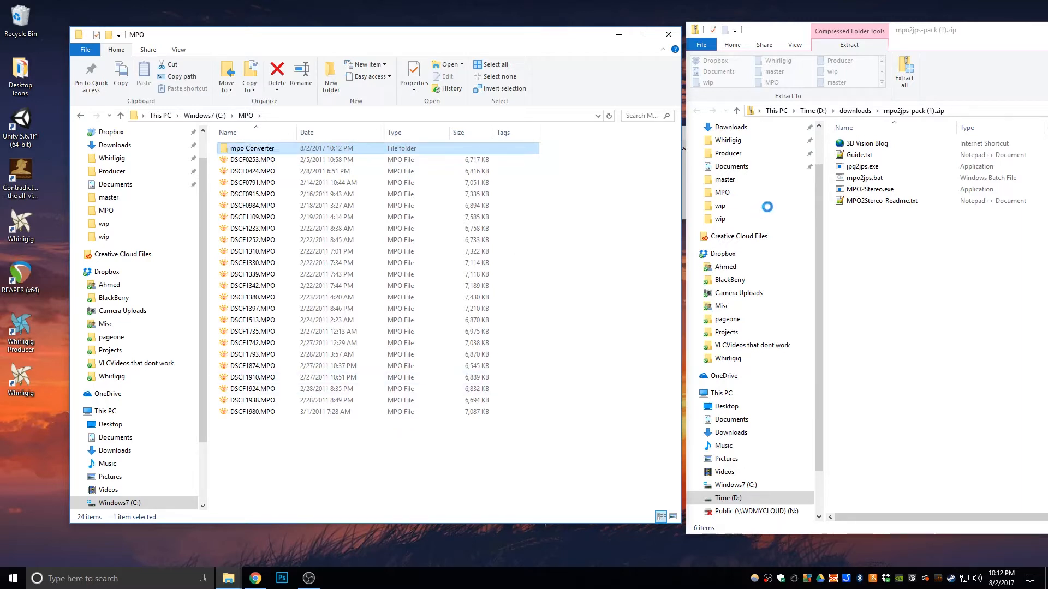
pyautogui.press('ctrl+a')
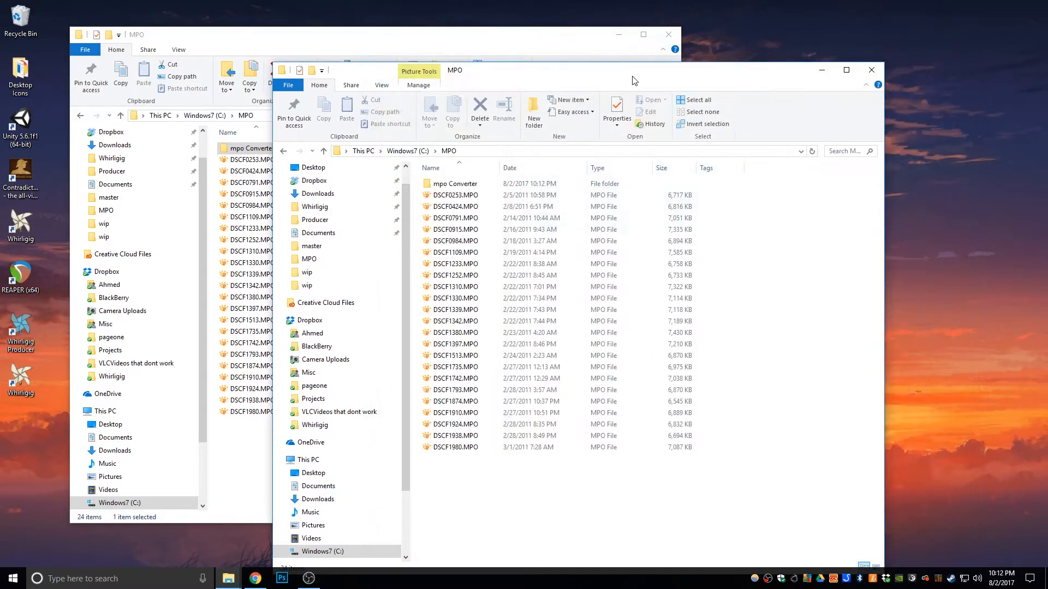
# Open mpo Converter and review MPO2Stereo.exe, its readme and the Guide text file.
pyautogui.doubleClick(455, 183)
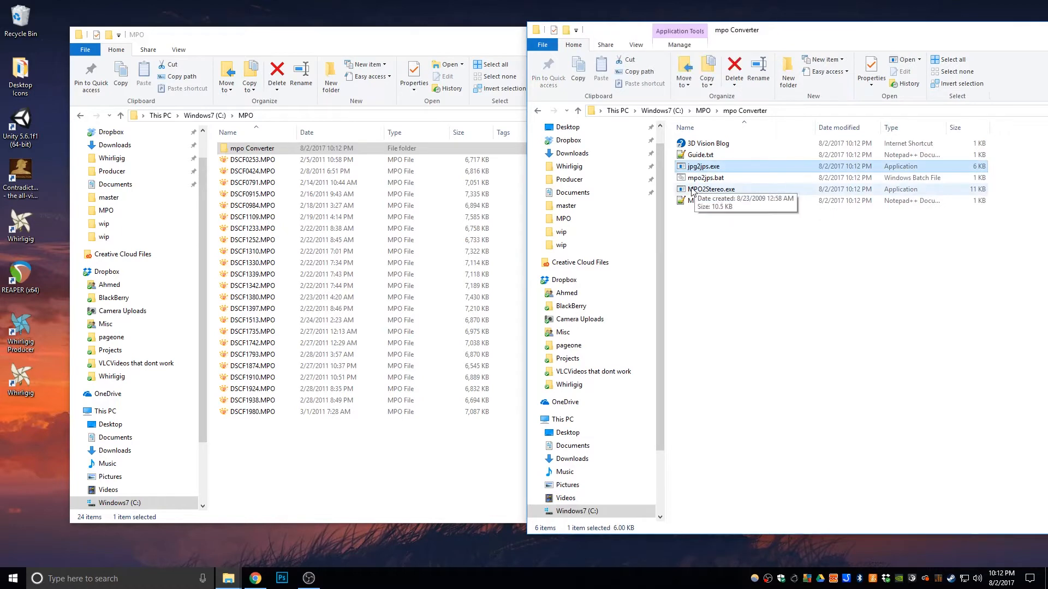
pyautogui.click(712, 189)
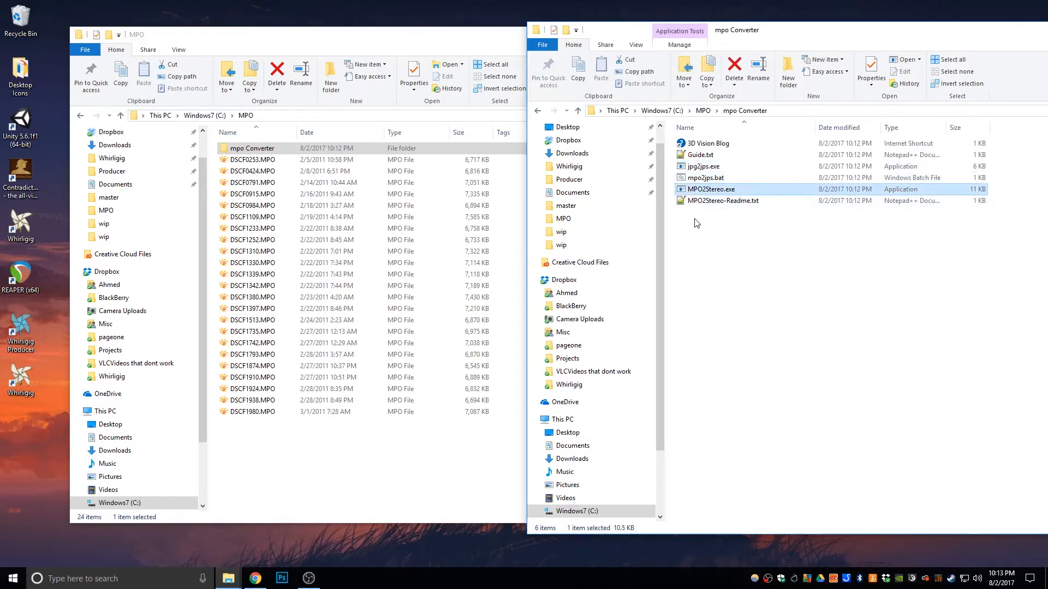
pyautogui.click(723, 200)
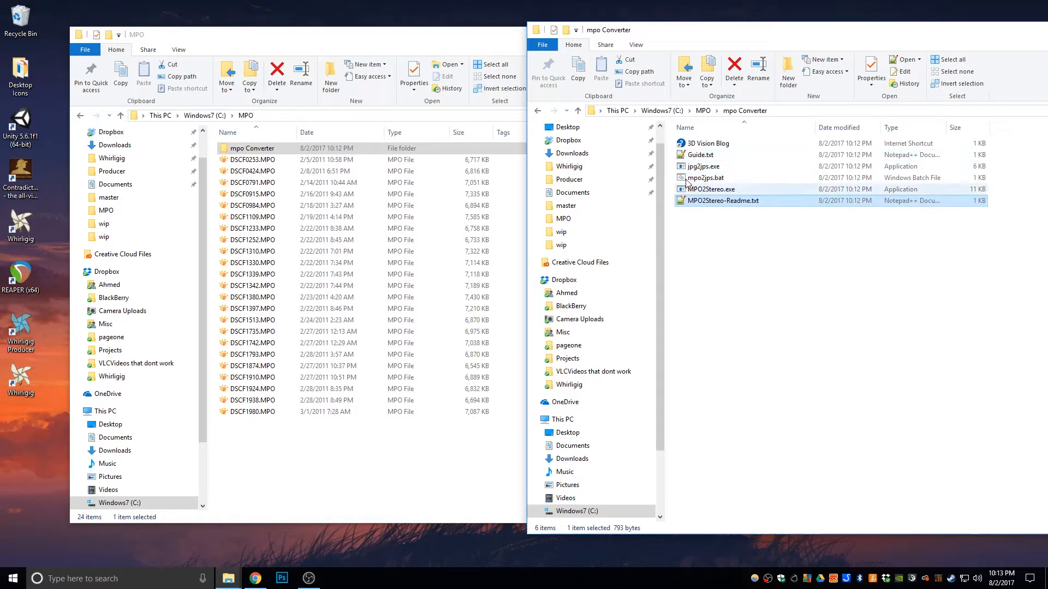
pyautogui.click(700, 154)
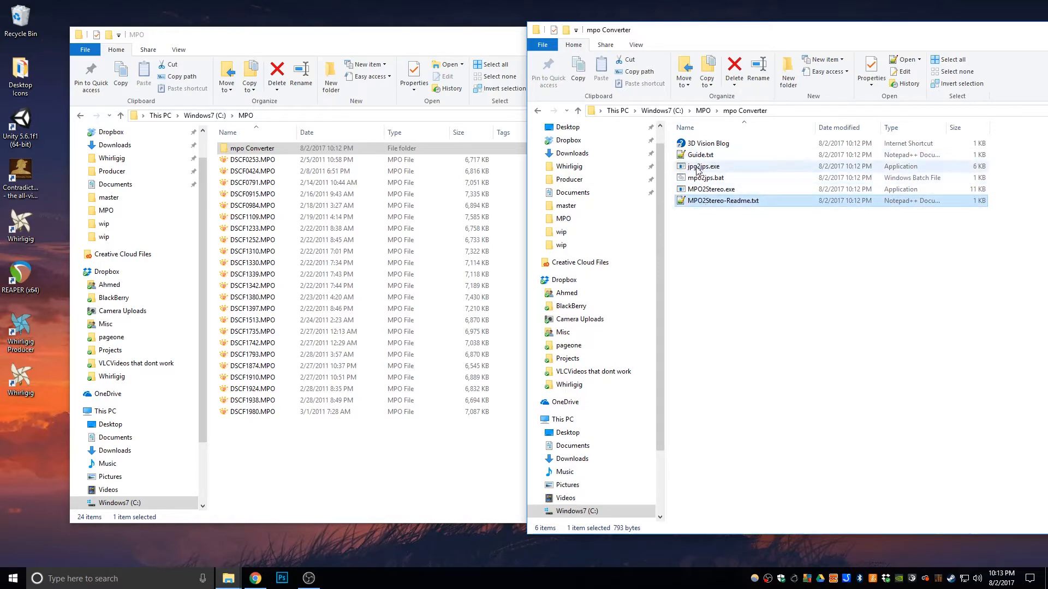
pyautogui.click(711, 190)
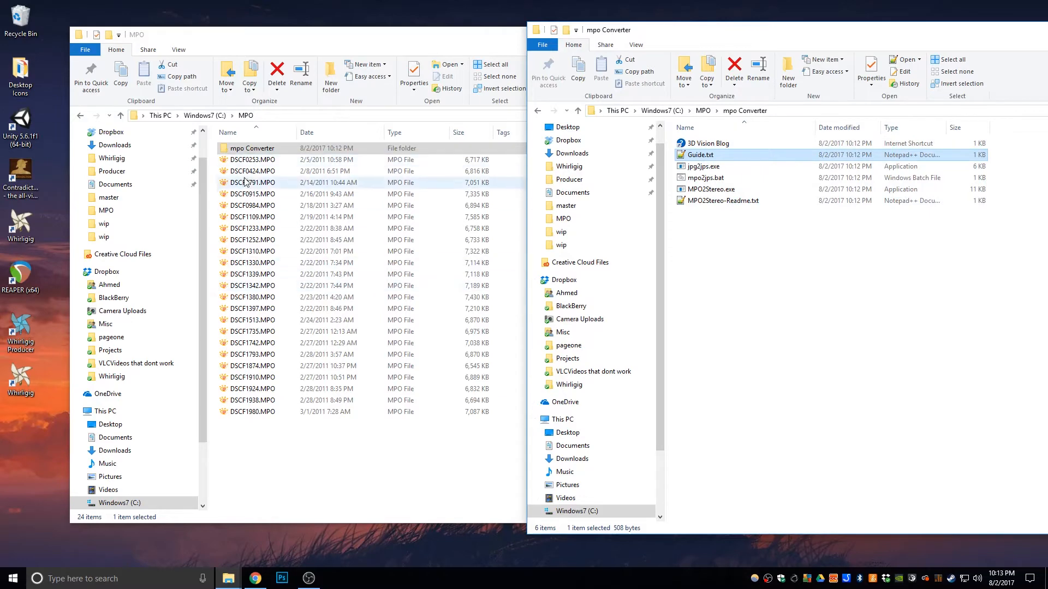
# Run mpo2jps.bat on DSCF0253.MPO, overriding the security prompt, and select the new DSCF0253.jps.
pyautogui.click(252, 159)
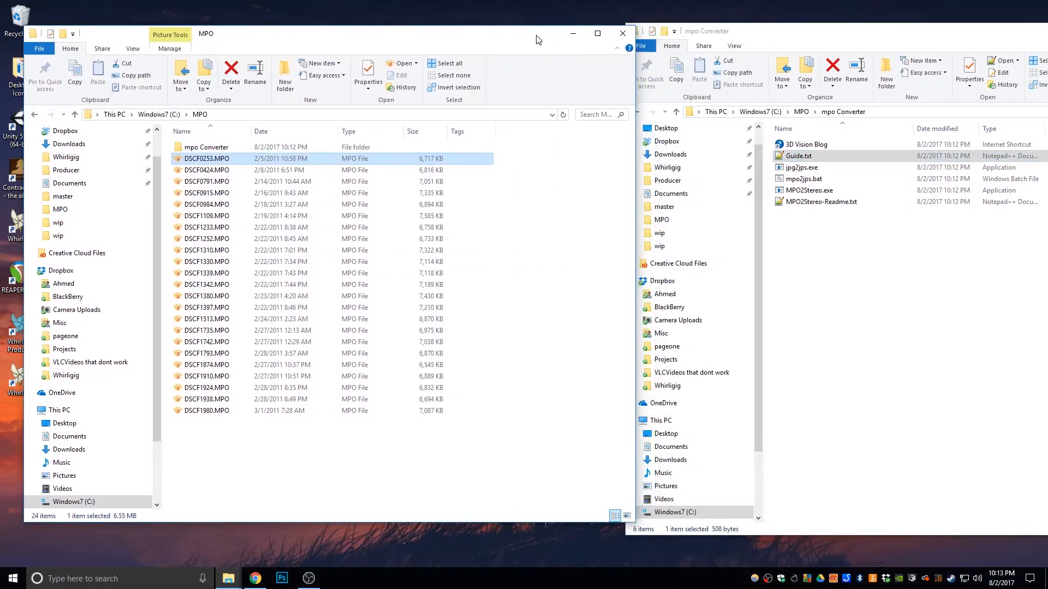
pyautogui.moveTo(340, 205)
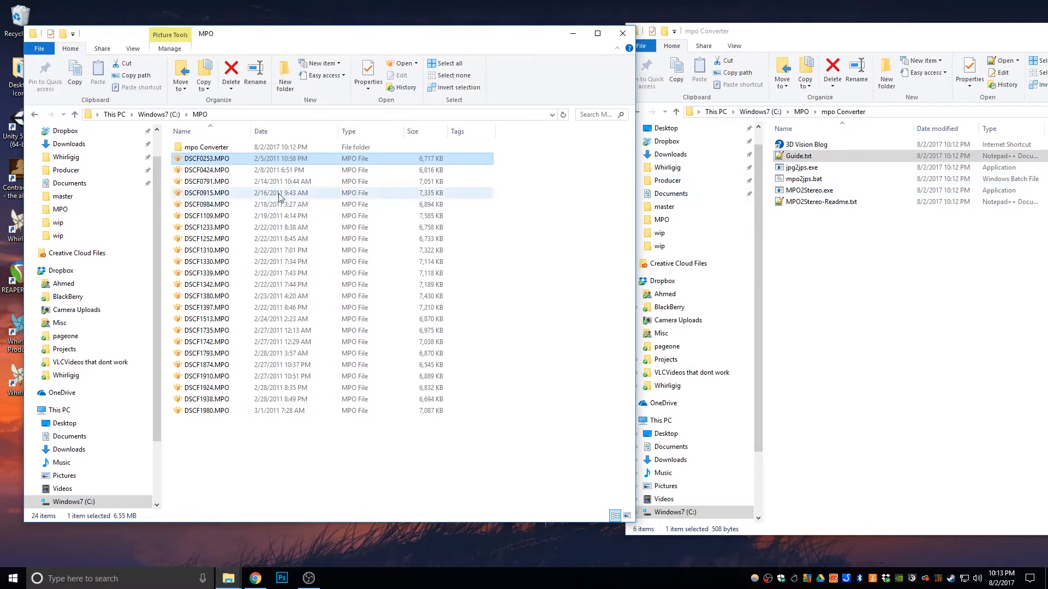
pyautogui.moveTo(735, 161)
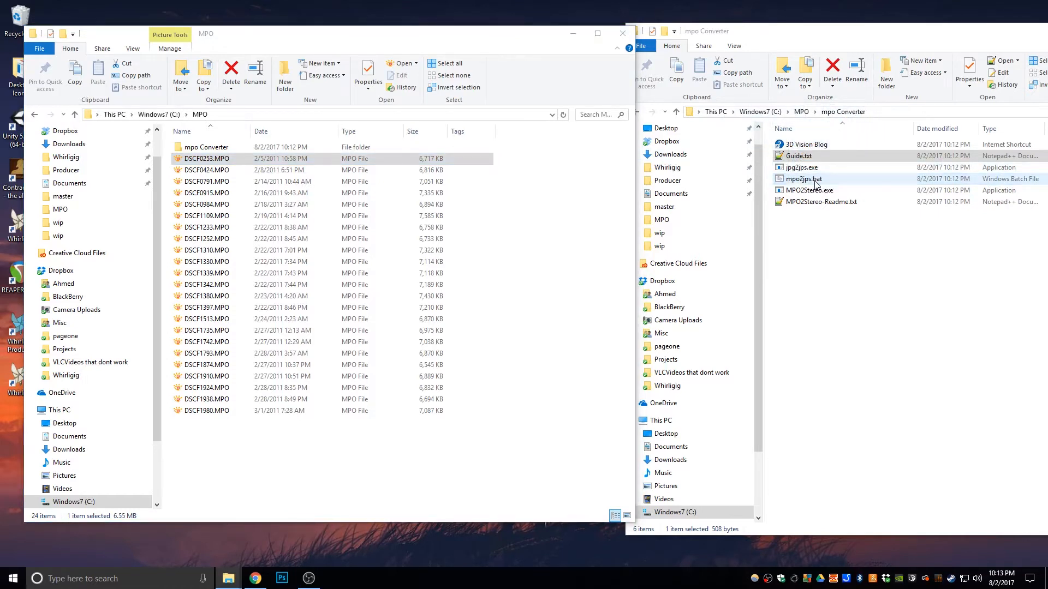
pyautogui.doubleClick(802, 178)
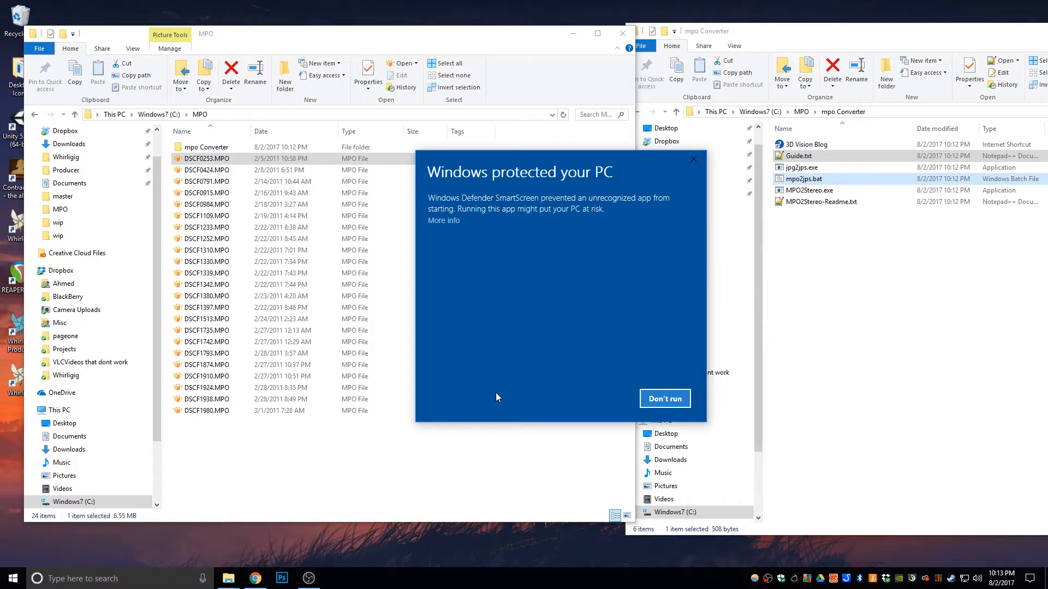
pyautogui.moveTo(614, 397)
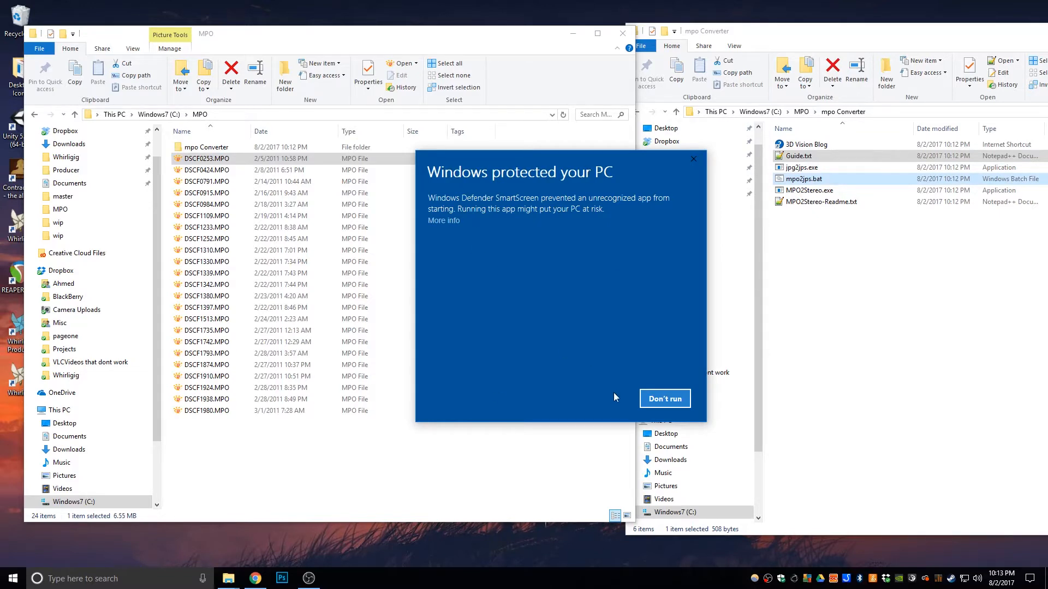
pyautogui.moveTo(446, 232)
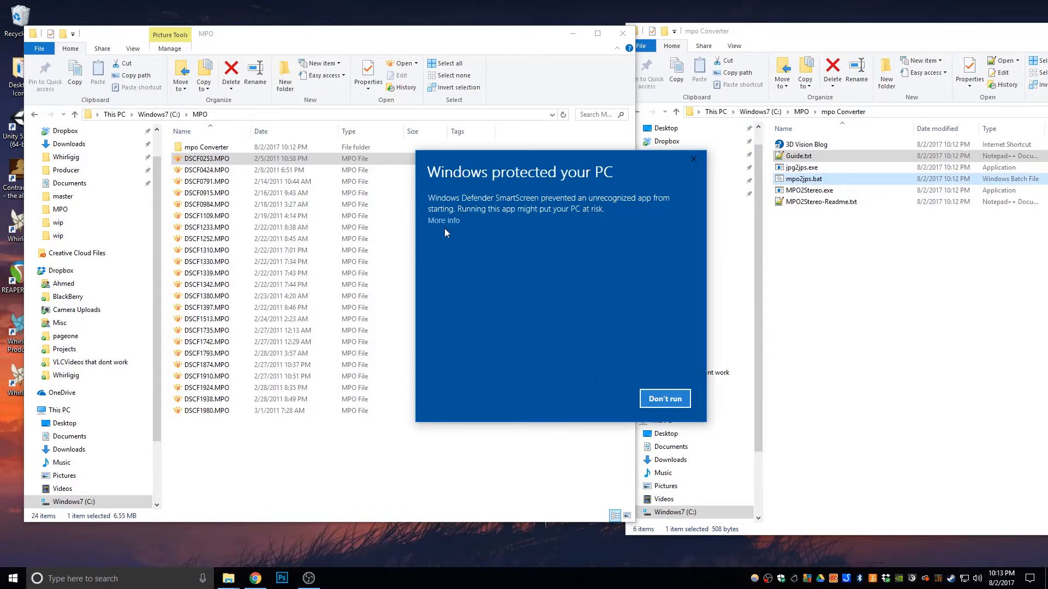
pyautogui.click(444, 220)
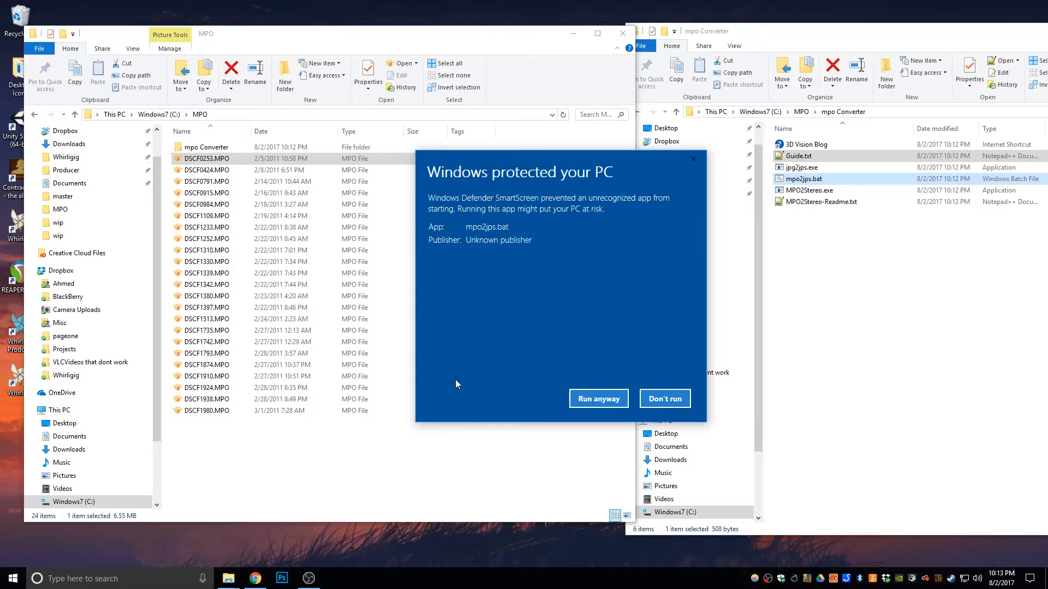
pyautogui.moveTo(598, 398)
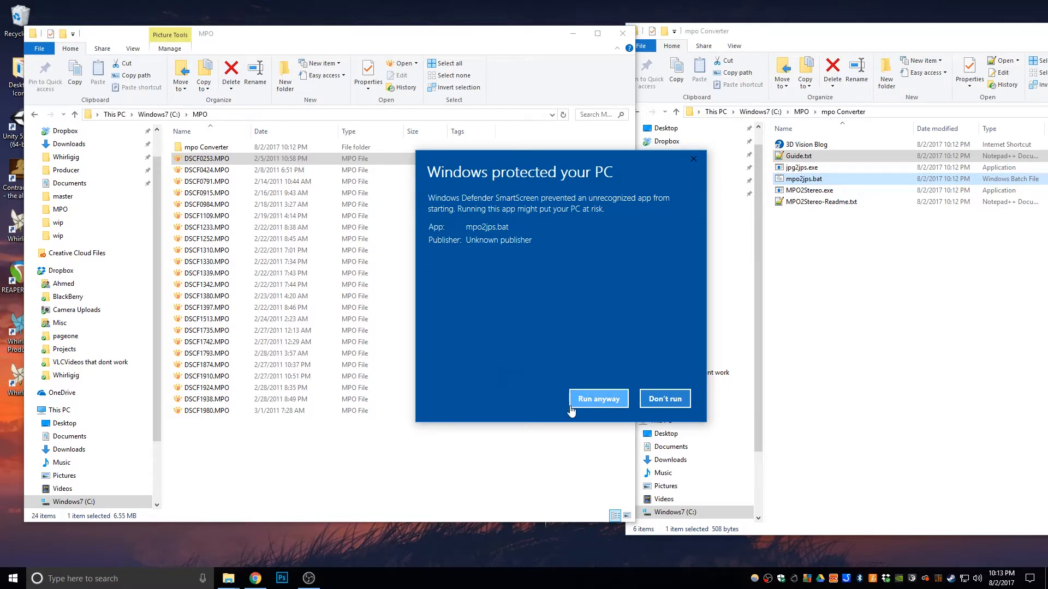
pyautogui.moveTo(598, 398)
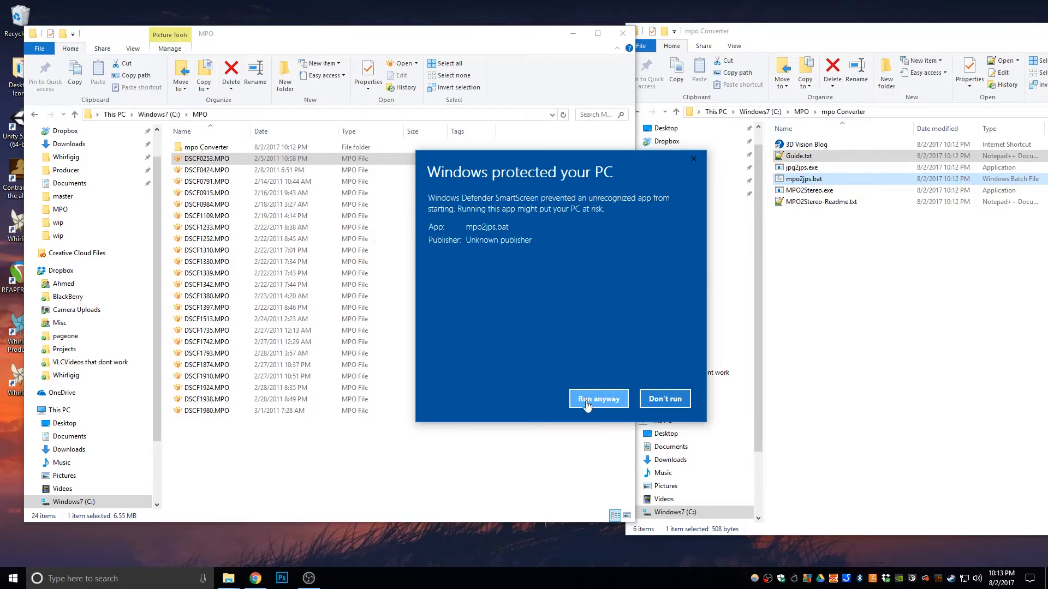
pyautogui.click(596, 398)
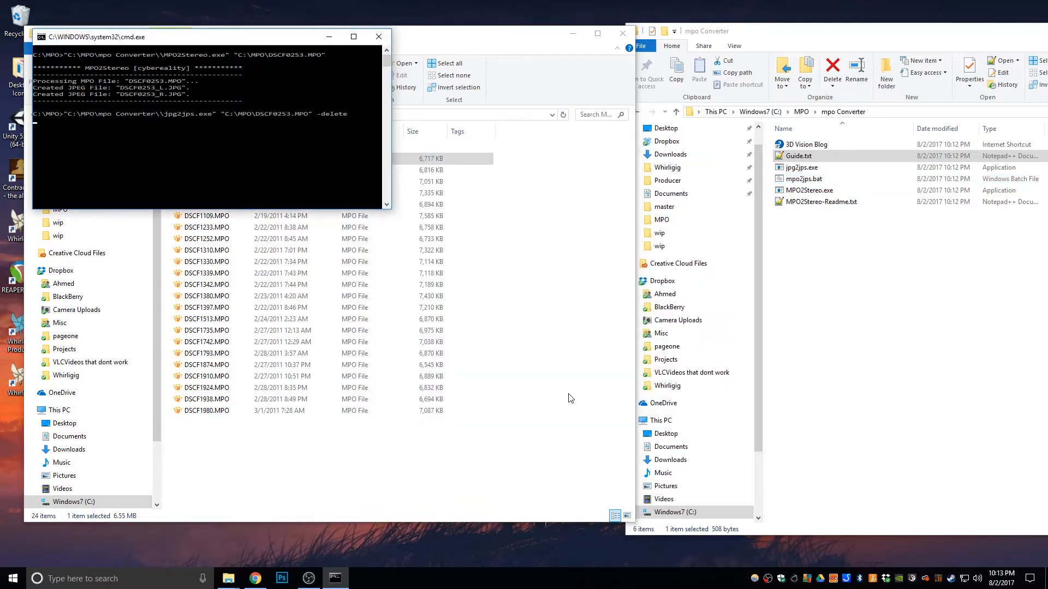
pyautogui.click(378, 36)
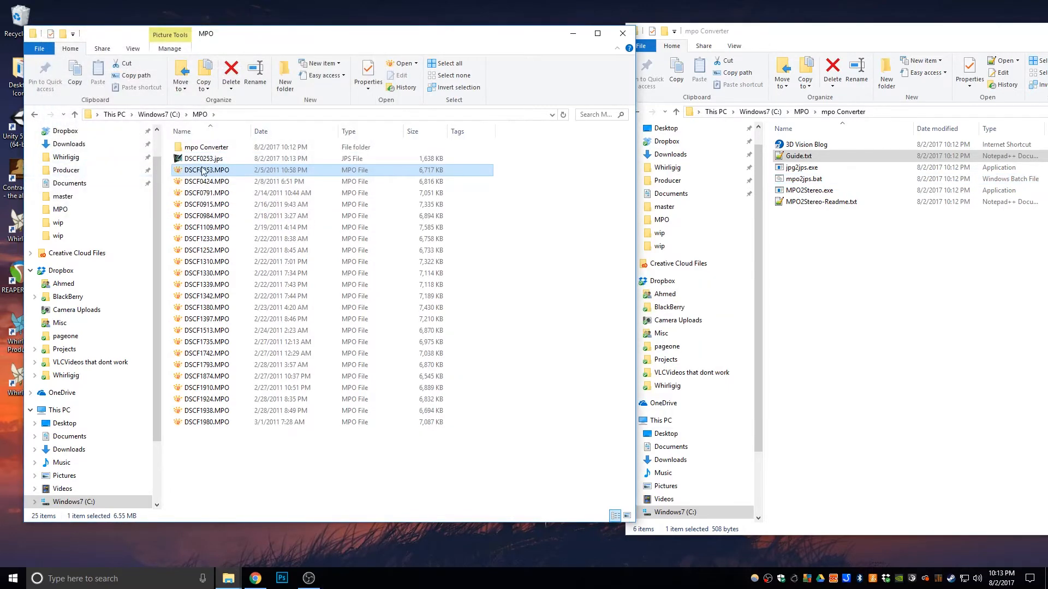
pyautogui.click(207, 159)
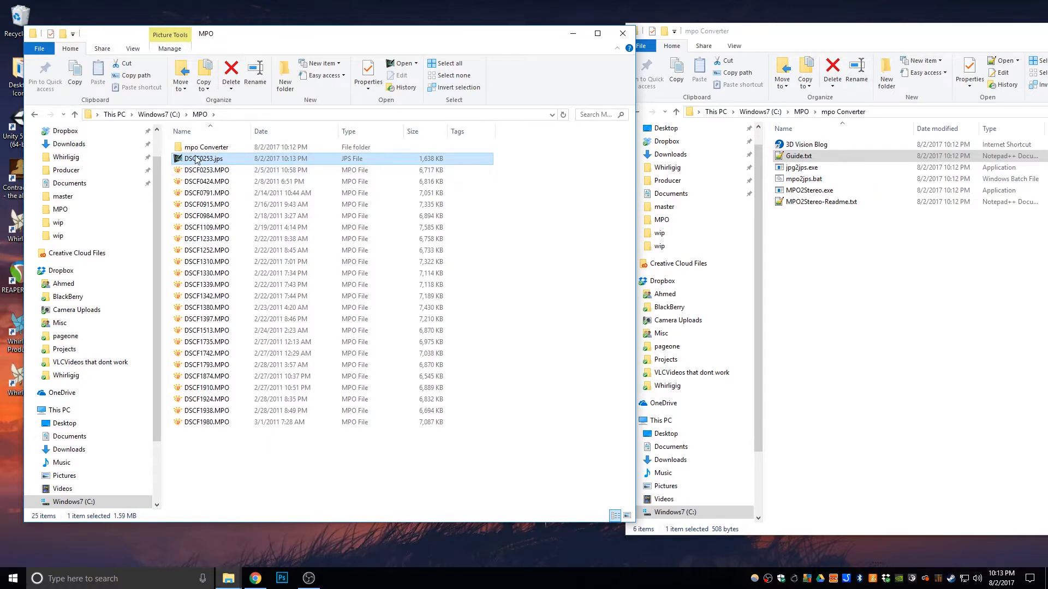
pyautogui.moveTo(208, 169)
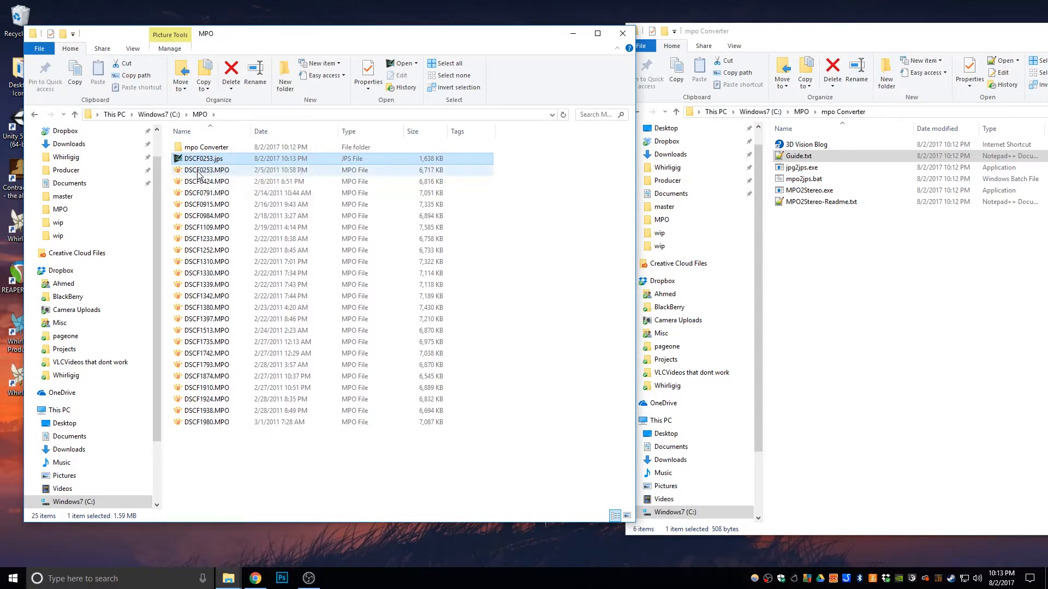
# Set XnView as the default app for .jps files, open DSCF0253.jps and maximize it.
pyautogui.rightClick(204, 158)
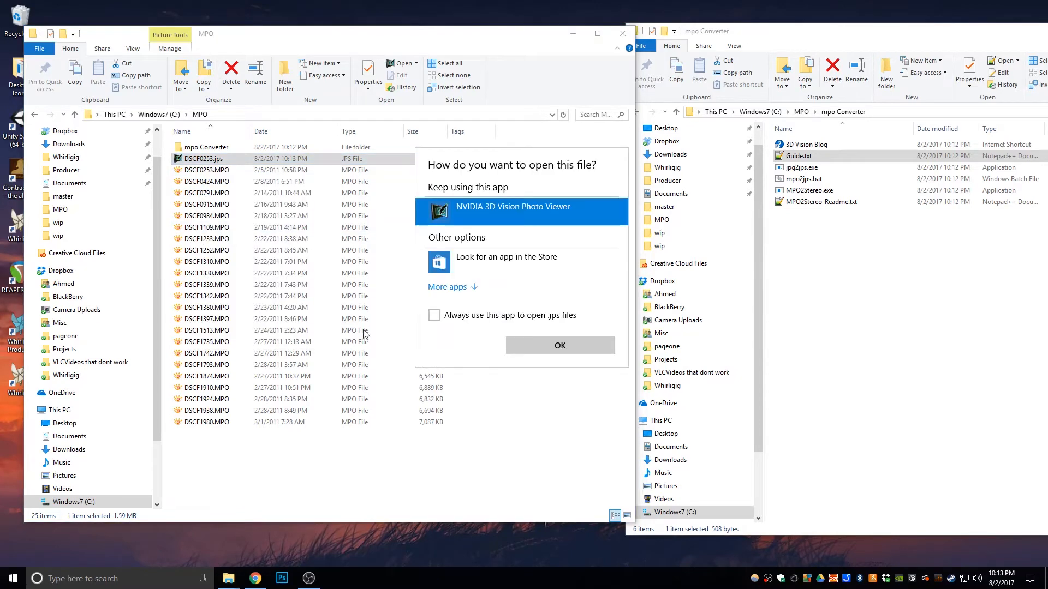
pyautogui.click(432, 315)
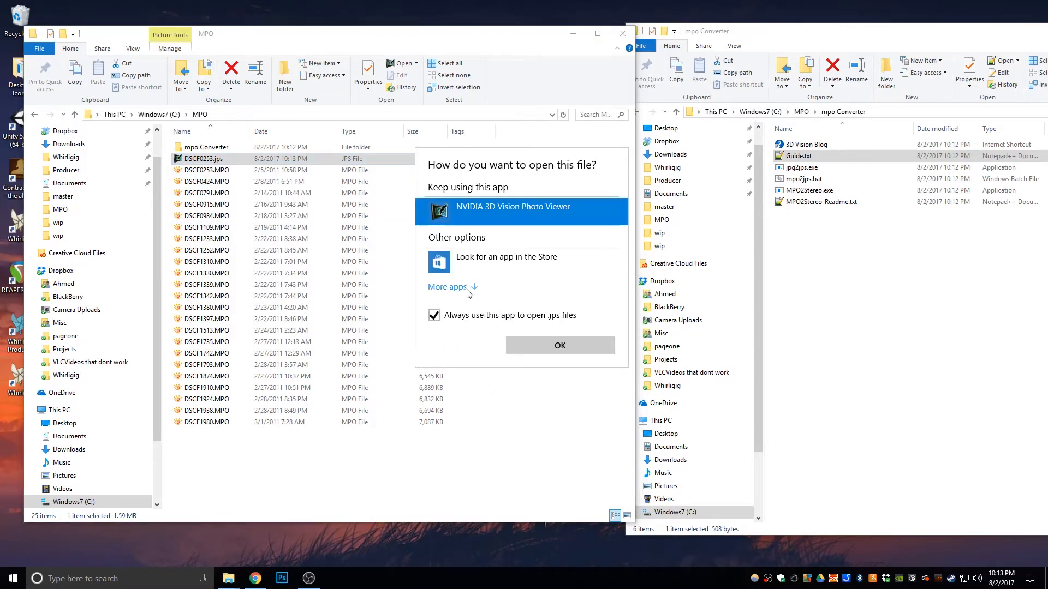
pyautogui.click(447, 287)
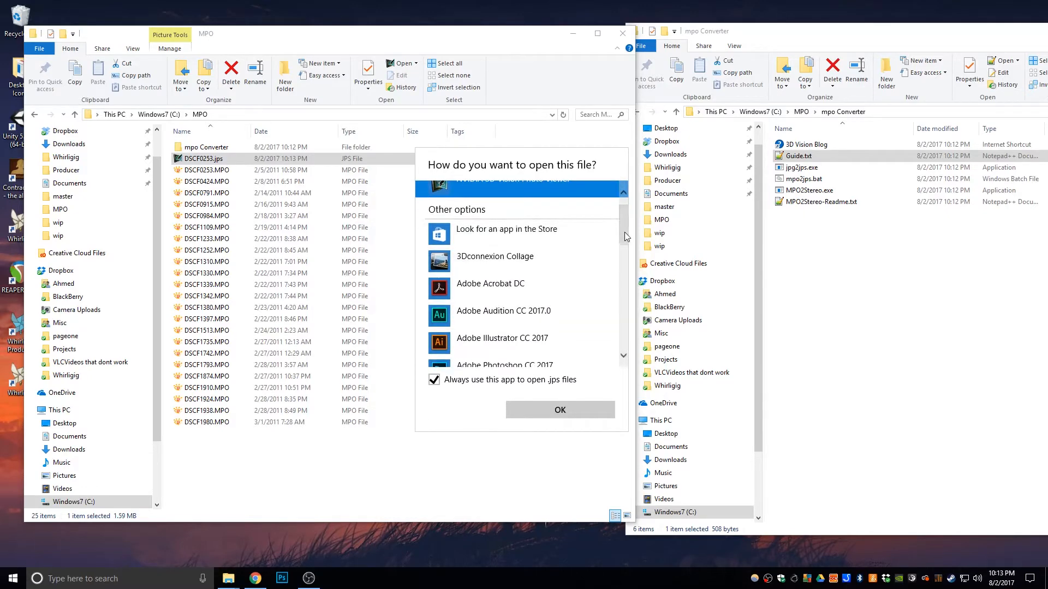
pyautogui.scroll(-3)
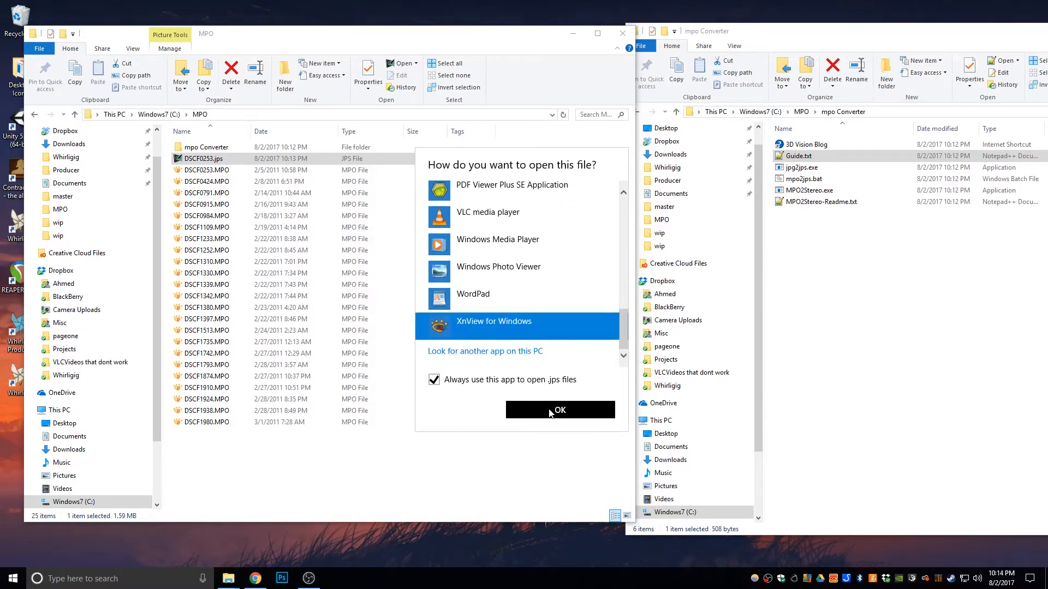
pyautogui.click(560, 410)
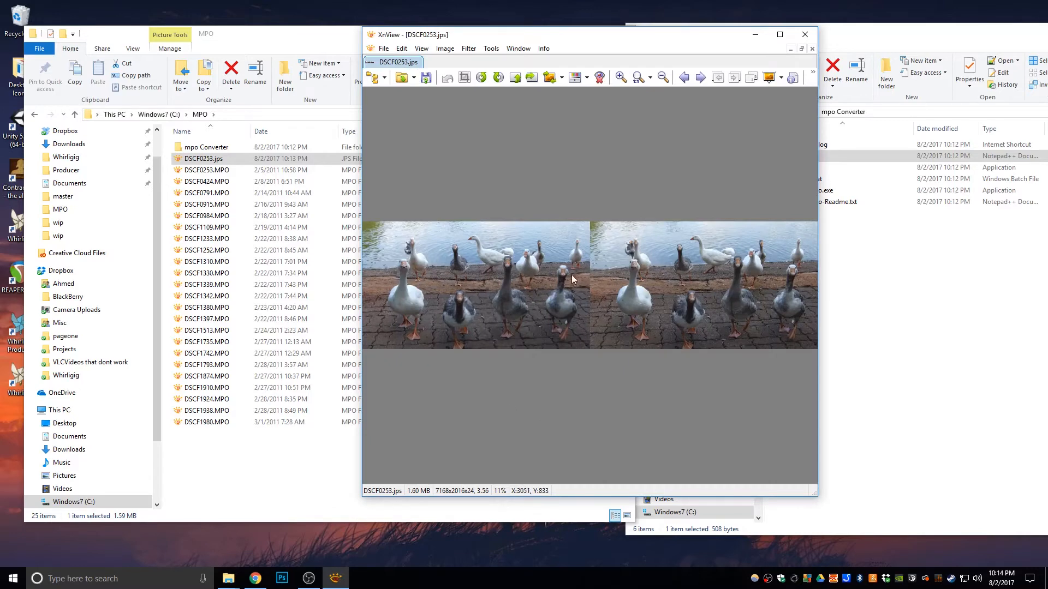
pyautogui.click(780, 34)
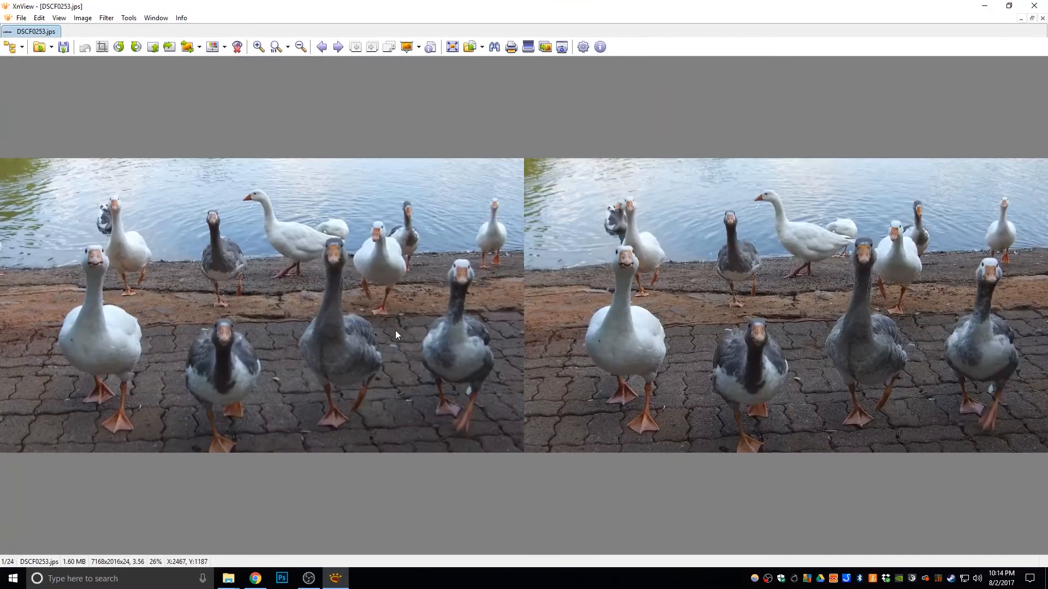
pyautogui.moveTo(220, 343)
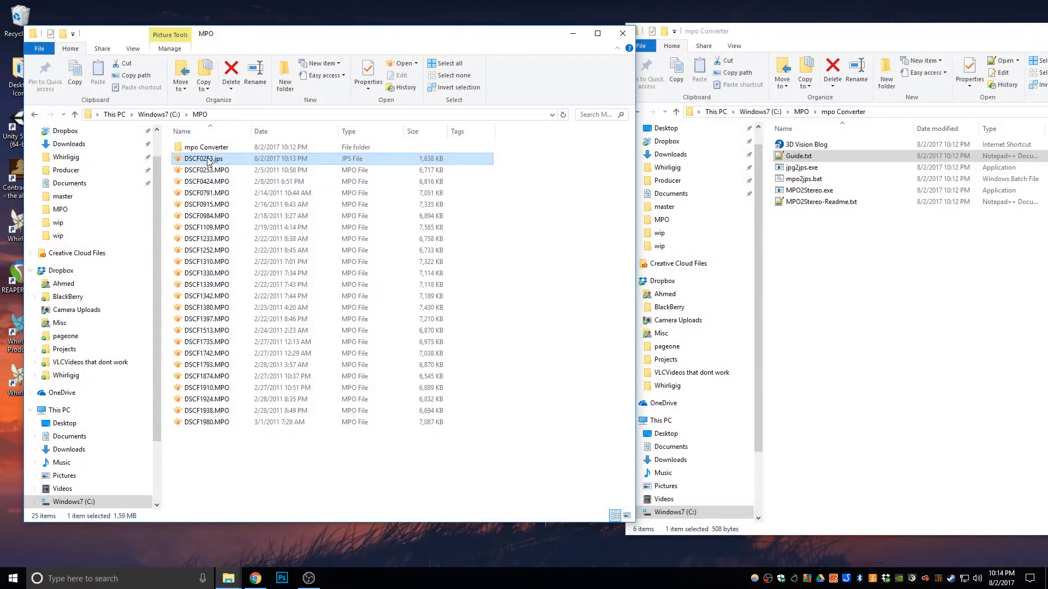
# Rename DSCF0253.jps to DSCF0253.jpg, accept the extension warning, and switch to Large icons.
pyautogui.click(203, 158)
pyautogui.write('g')
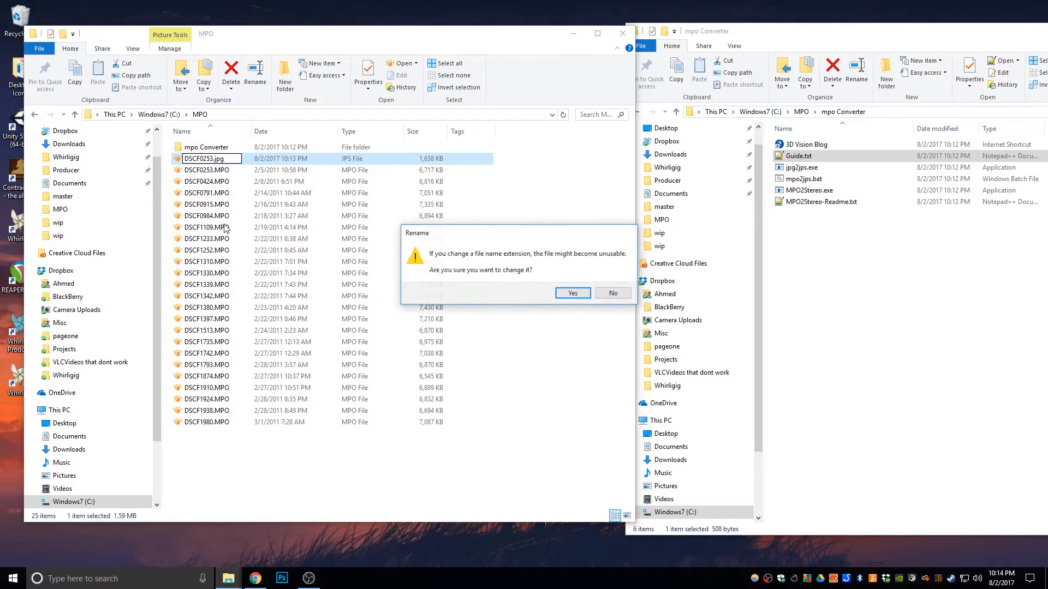
pyautogui.click(572, 293)
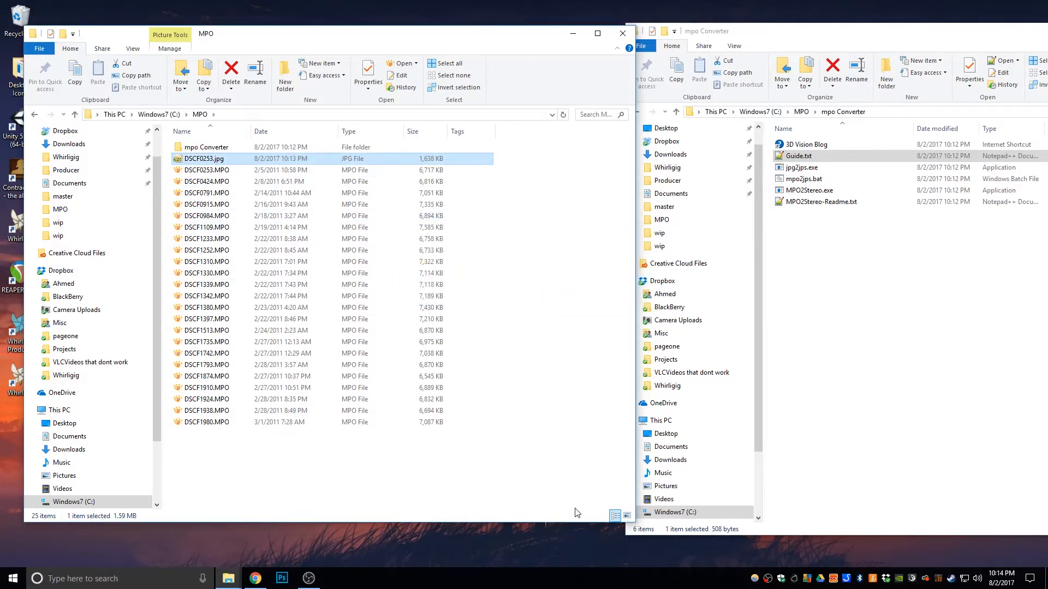
pyautogui.click(625, 516)
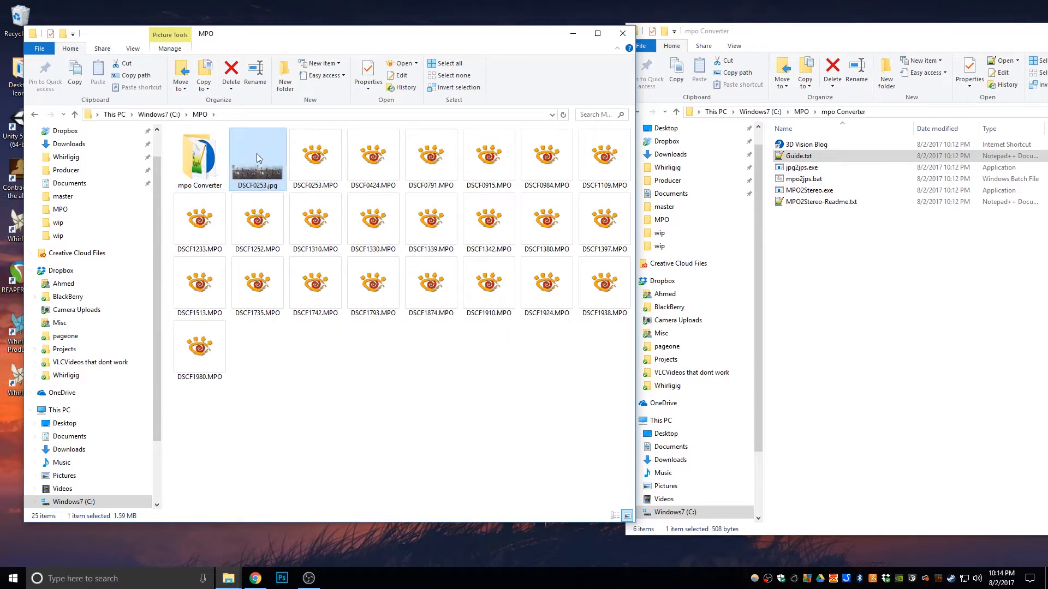
pyautogui.moveTo(314, 244)
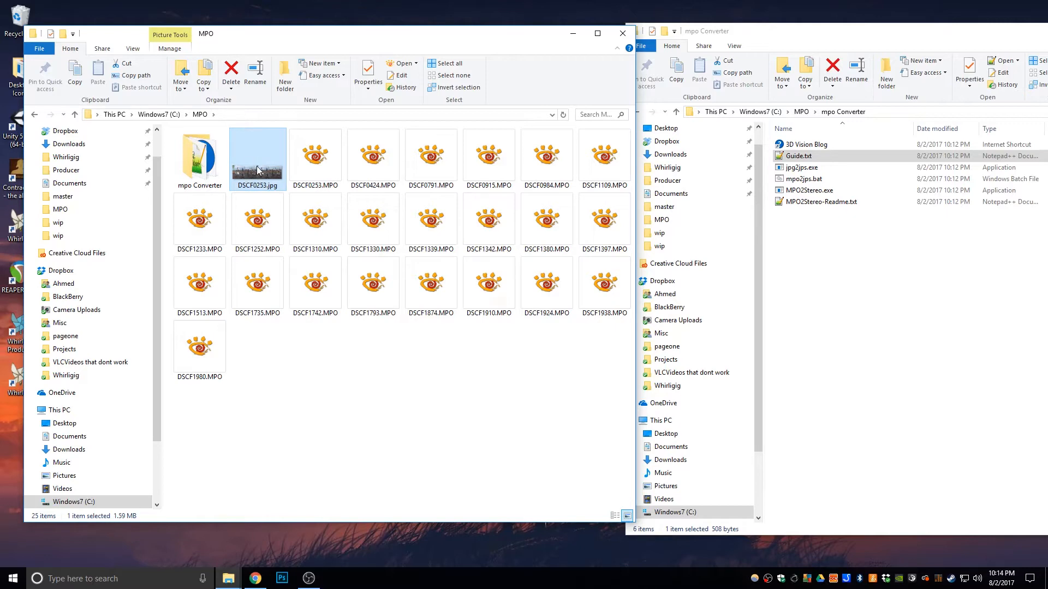
pyautogui.doubleClick(256, 154)
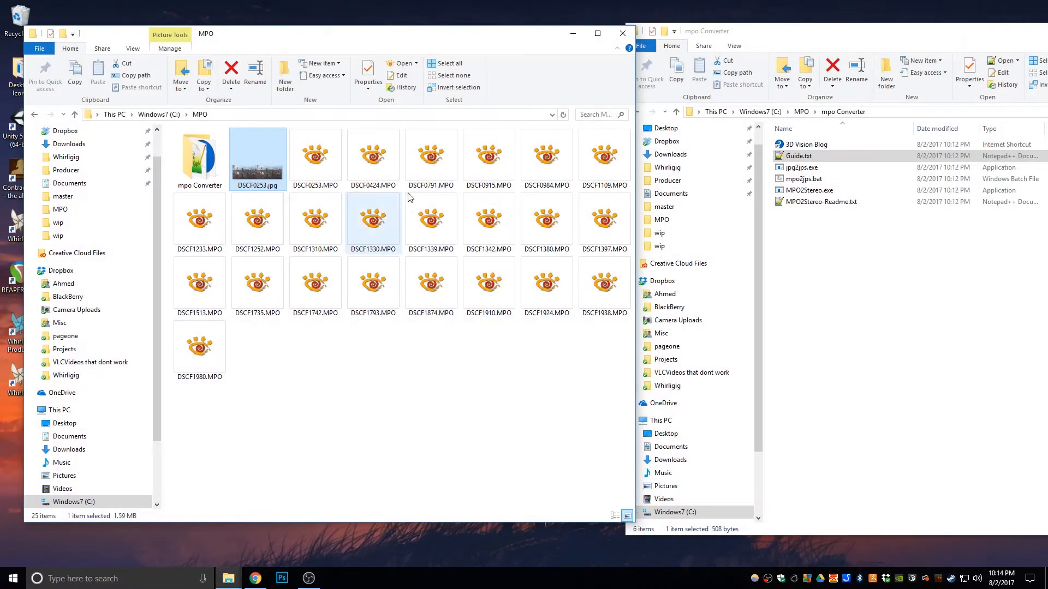
# Return to Details view and convert DSCF0253, DSCF0424 and DSCF0915 MPO files to JPS.
pyautogui.click(625, 515)
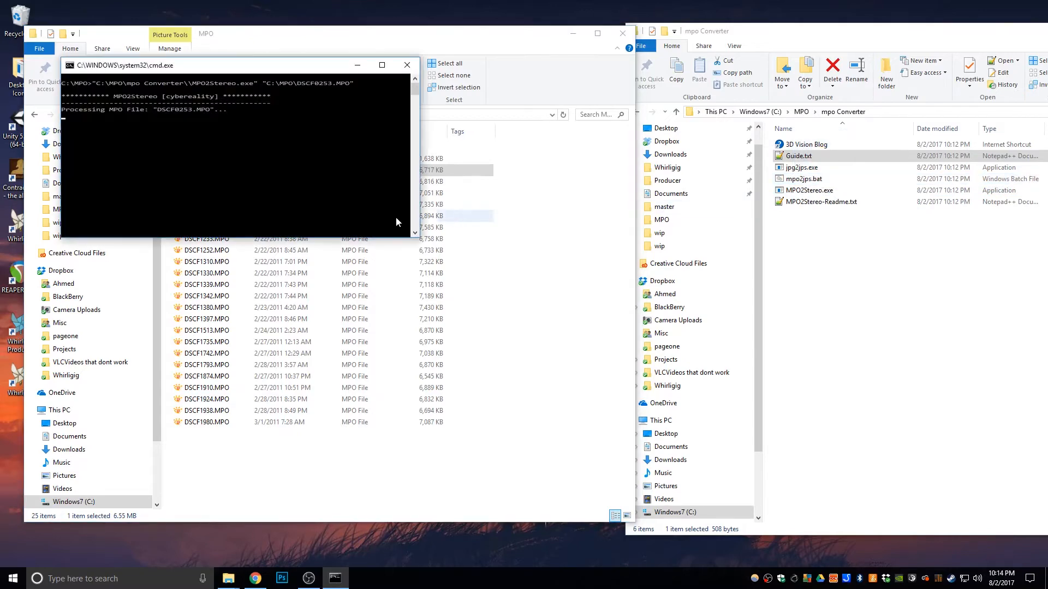
pyautogui.click(405, 65)
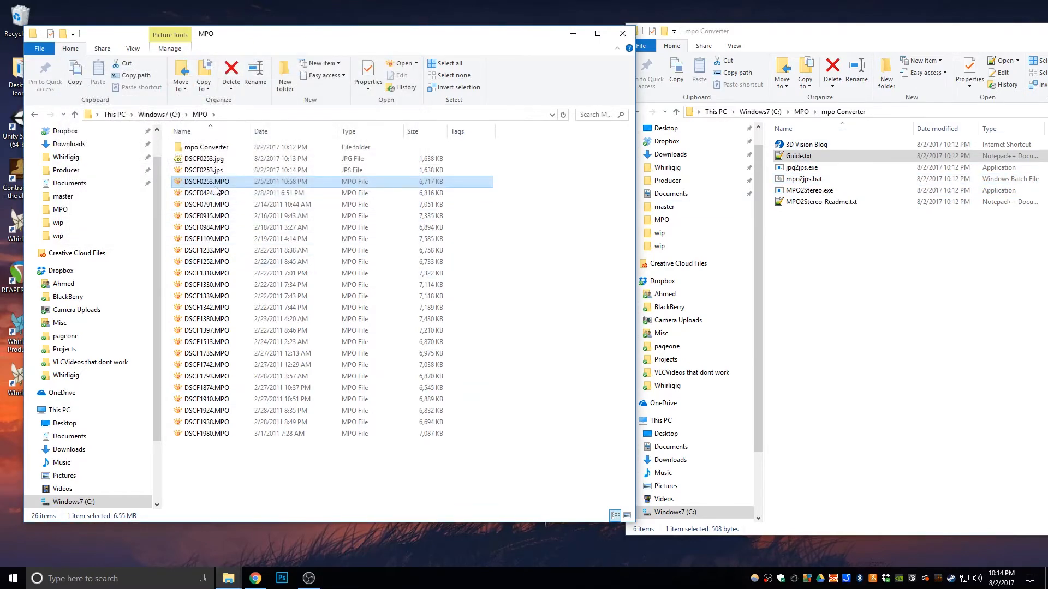
pyautogui.click(208, 193)
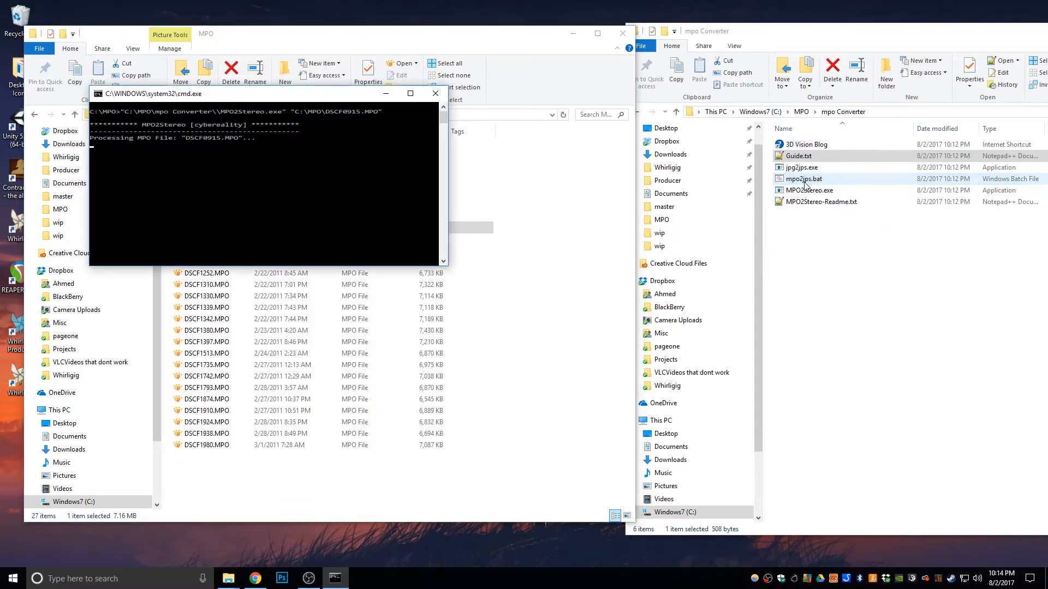
pyautogui.click(435, 93)
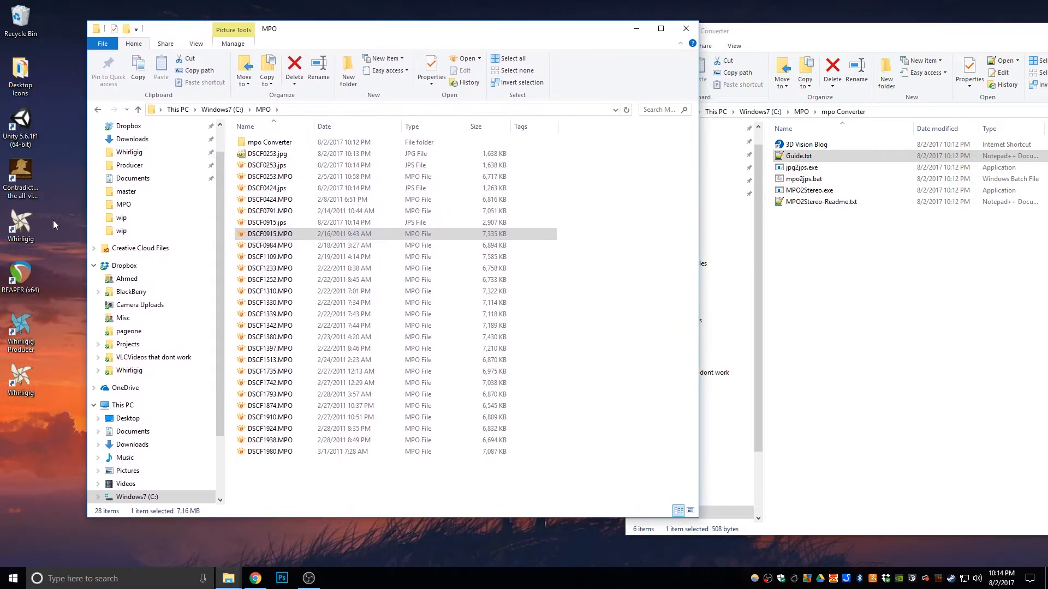
# Launch Whirligig from its desktop shortcut and open the Explorer file browser.
pyautogui.doubleClick(21, 220)
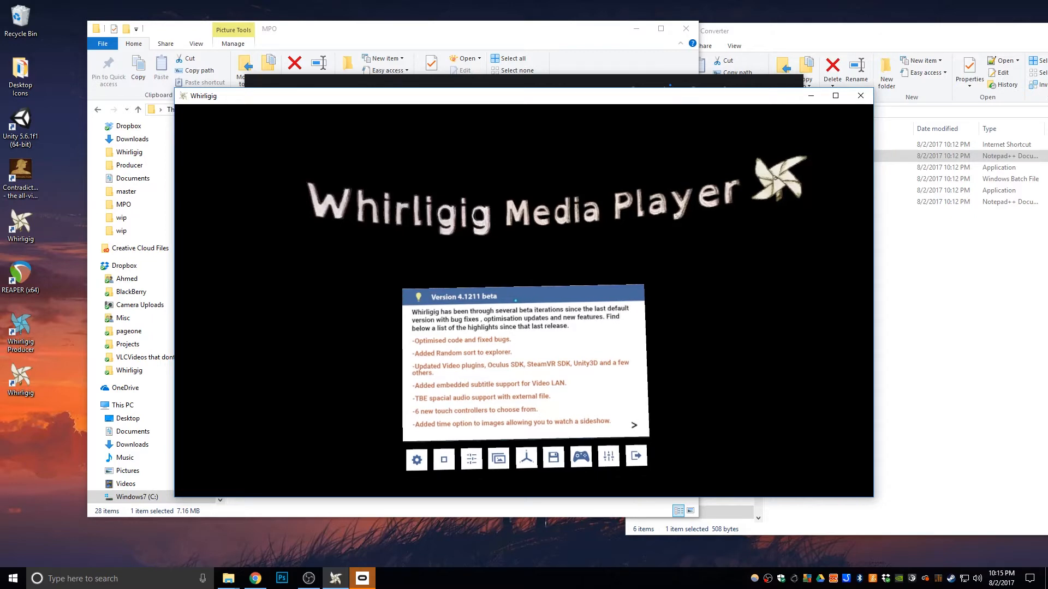
pyautogui.click(633, 426)
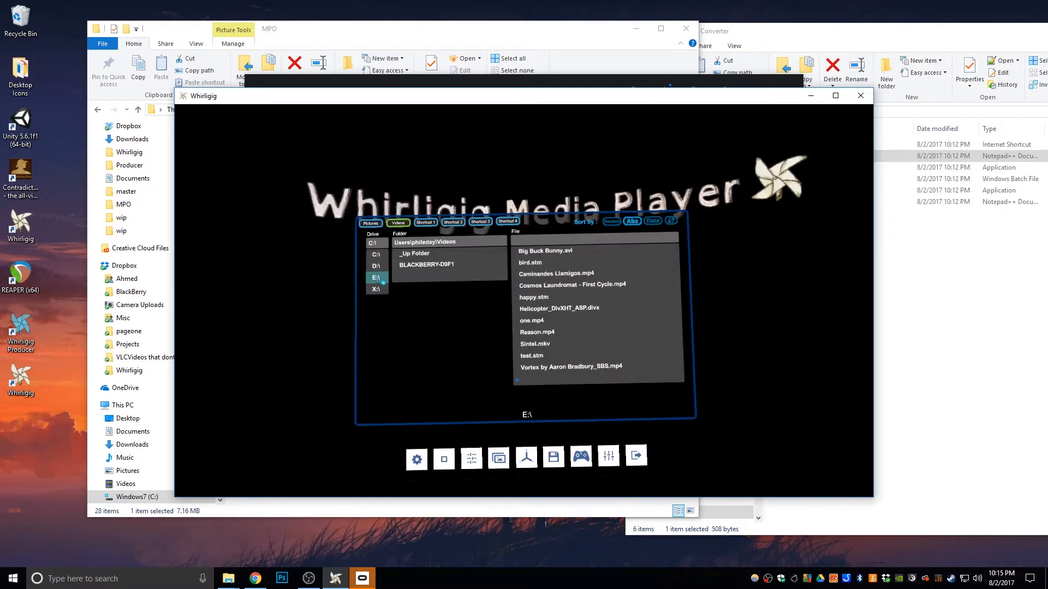
# Browse Whirligig's Explorer panel to drive C:\ and into the MPO folder.
pyautogui.click(375, 243)
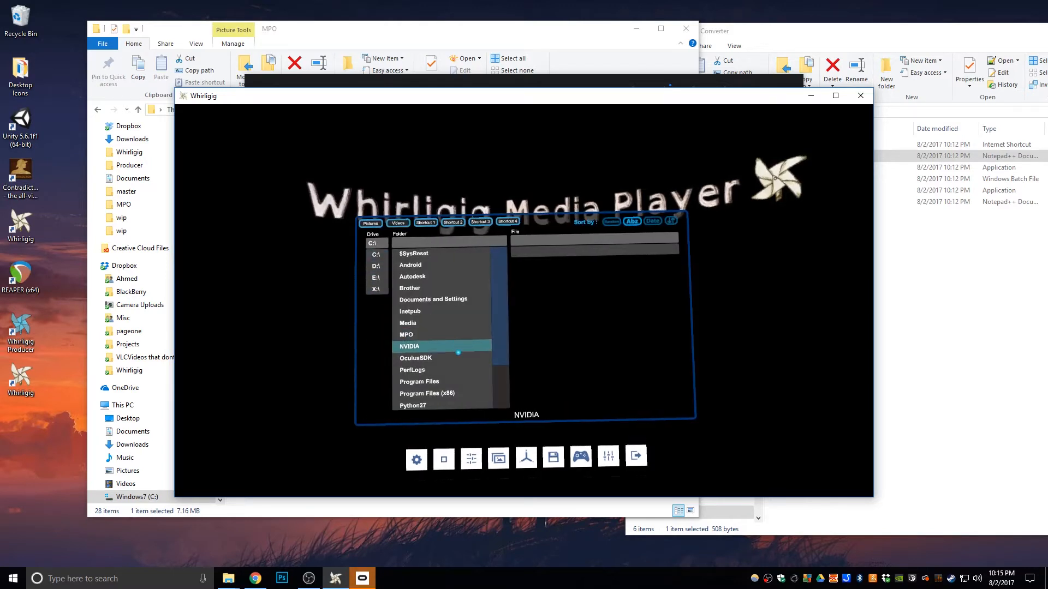
pyautogui.click(406, 334)
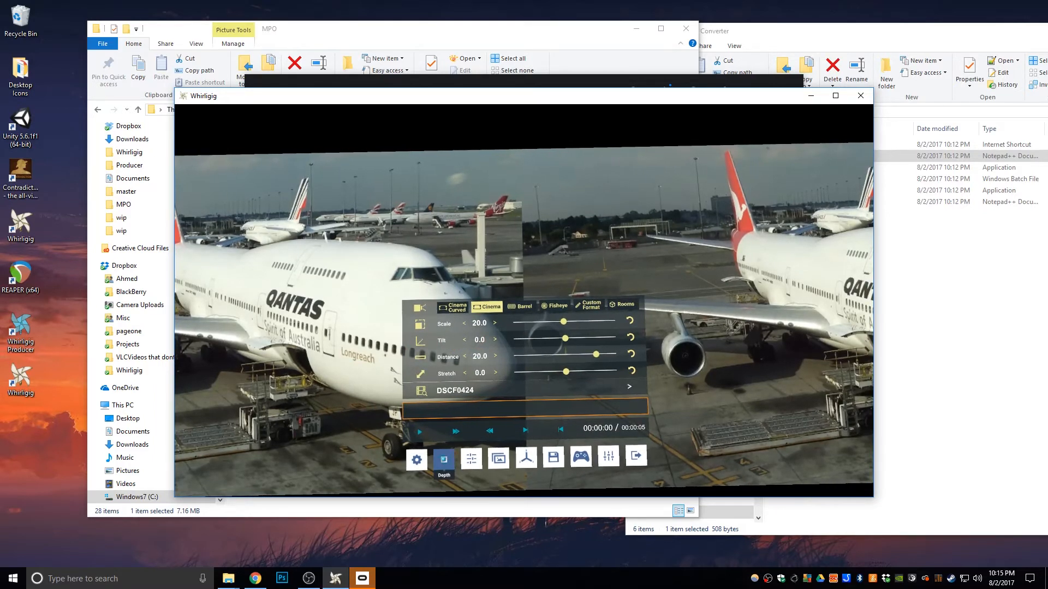
# Show DSCF0424 as a side-by-side stereo image and reopen the JPS file browser.
pyautogui.click(443, 460)
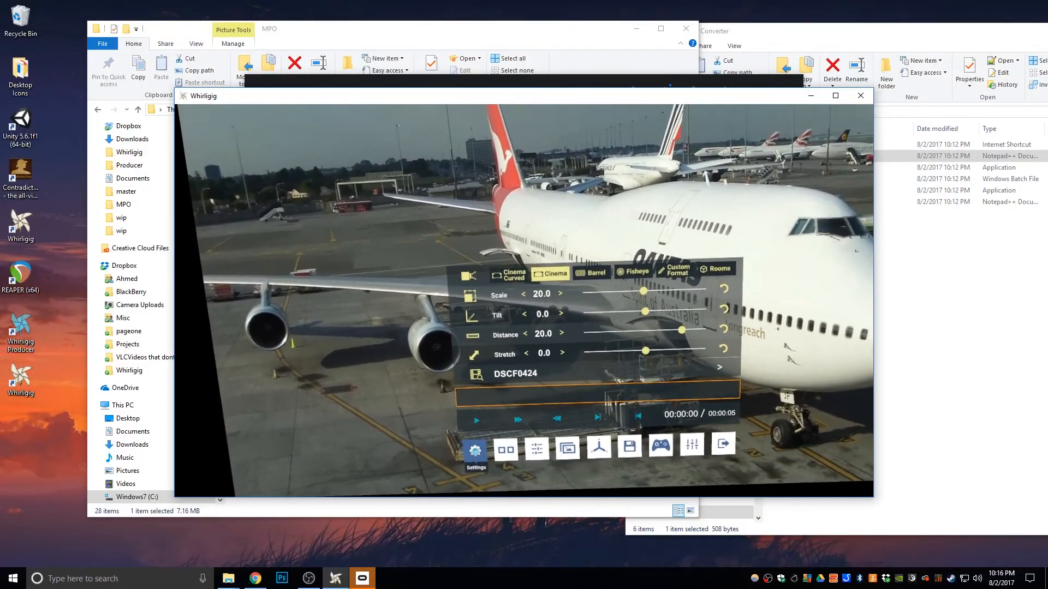
pyautogui.click(475, 448)
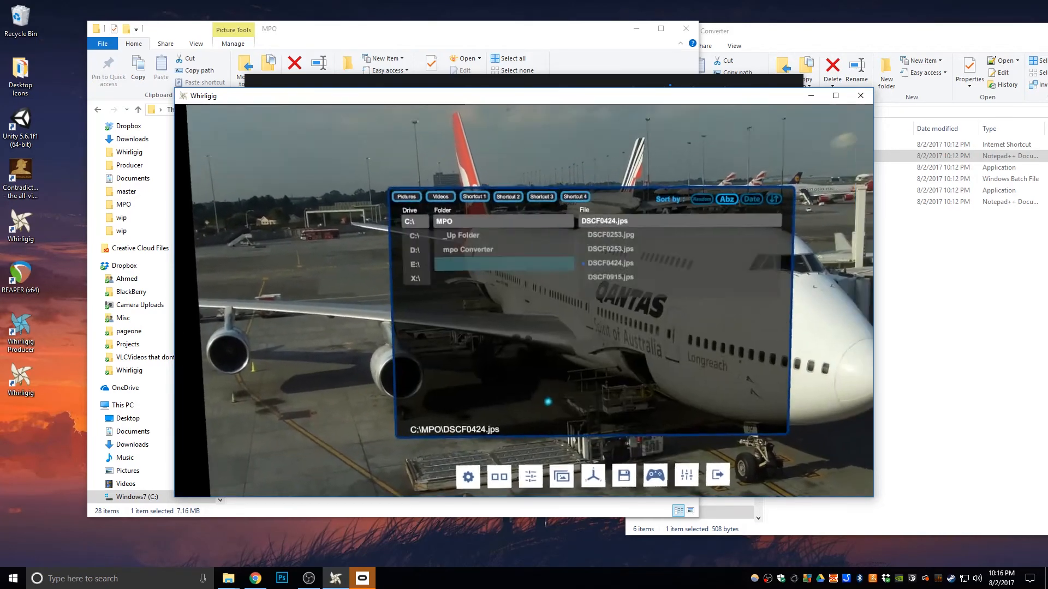
# Open DSCF0253.jps geese photo and display its screen-shape and depth settings.
pyautogui.click(610, 235)
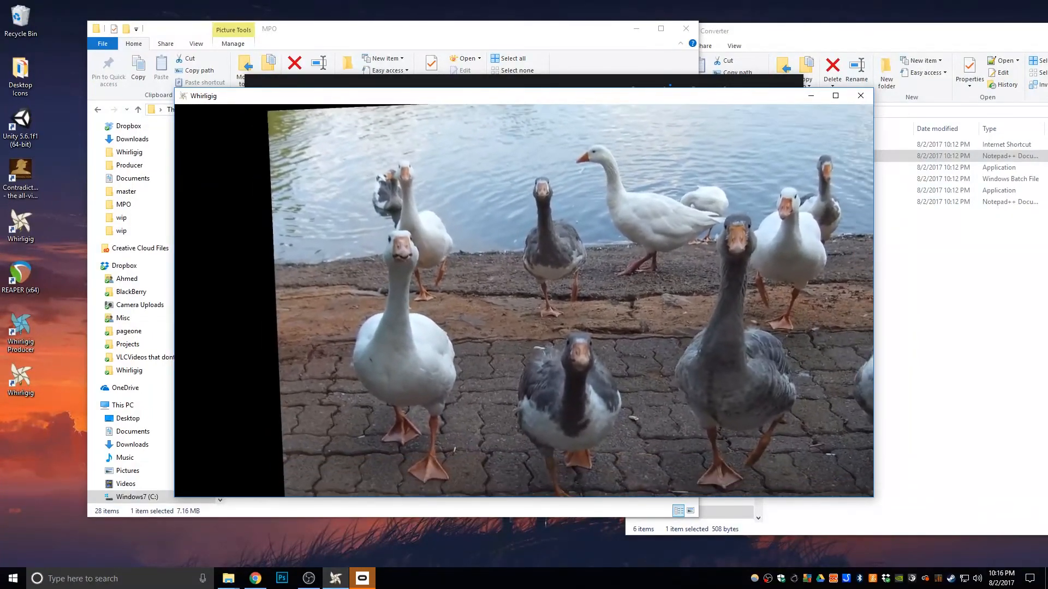
pyautogui.click(479, 437)
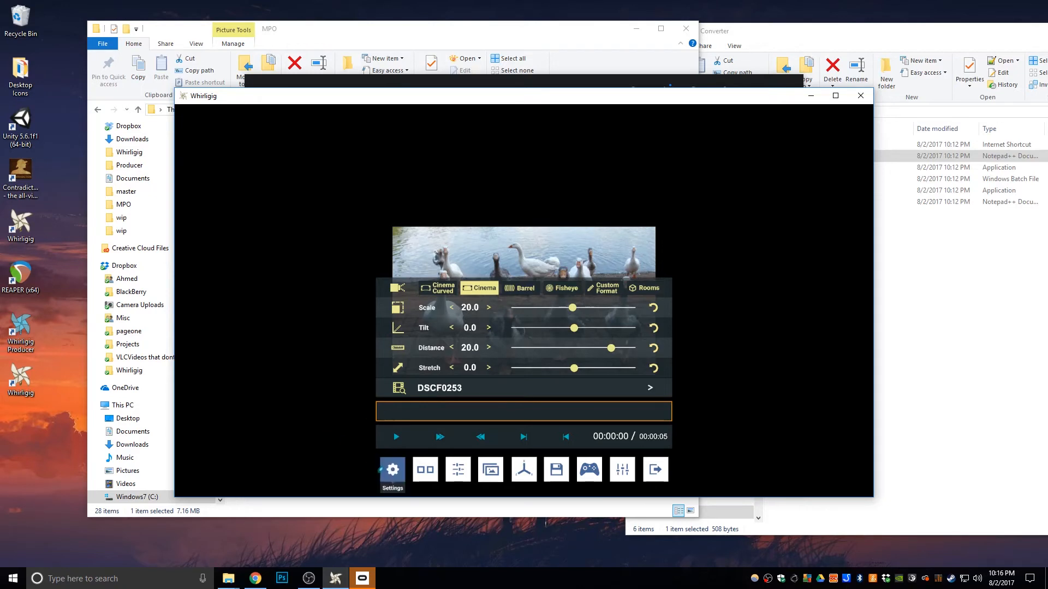
pyautogui.moveTo(589, 470)
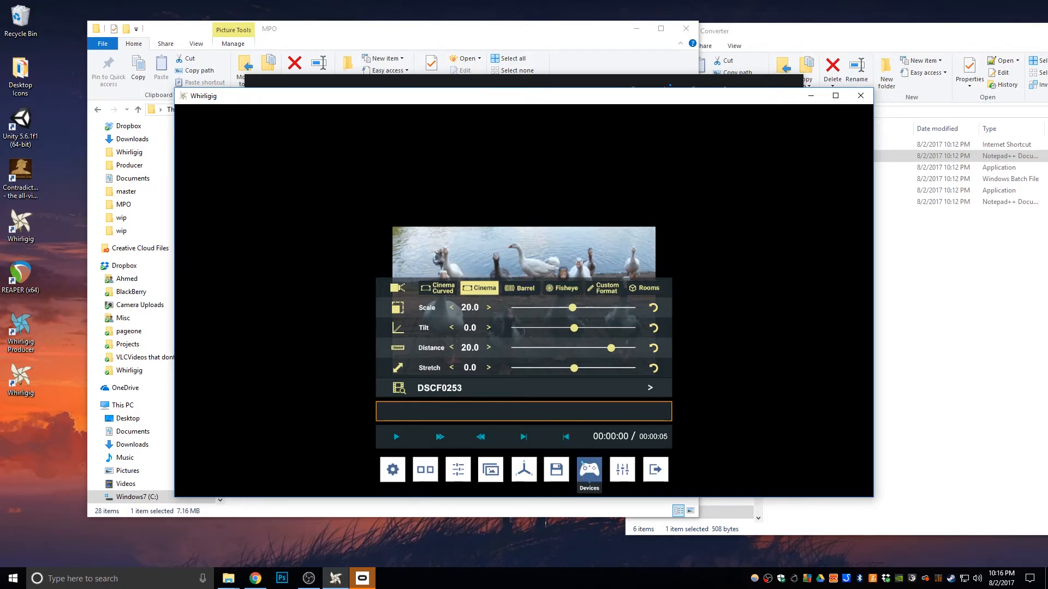
# Open device controls, switch to Keyboard mappings, and scroll the assignable actions list.
pyautogui.click(589, 469)
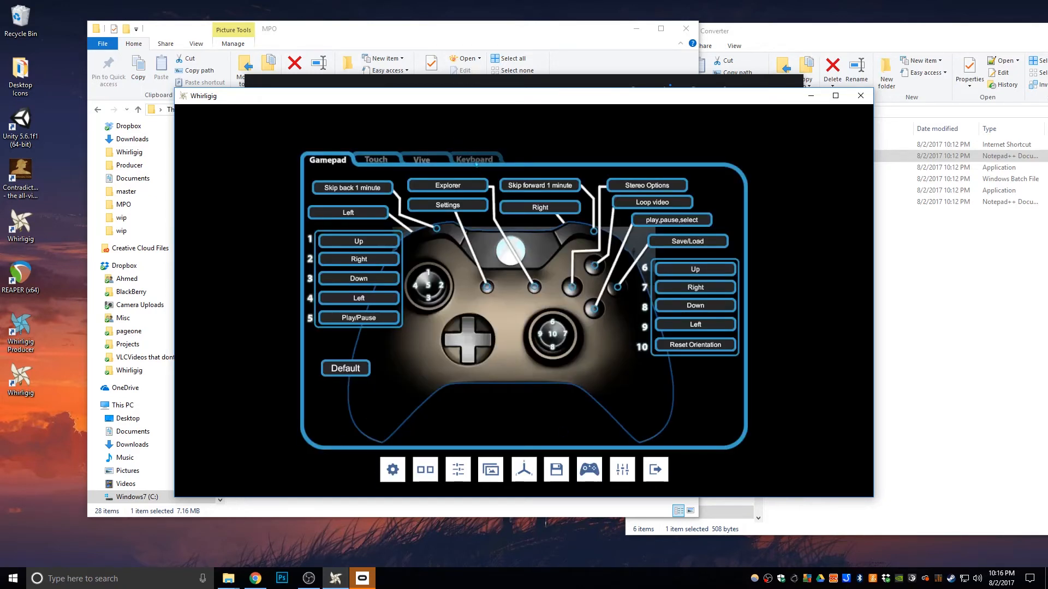
pyautogui.click(474, 159)
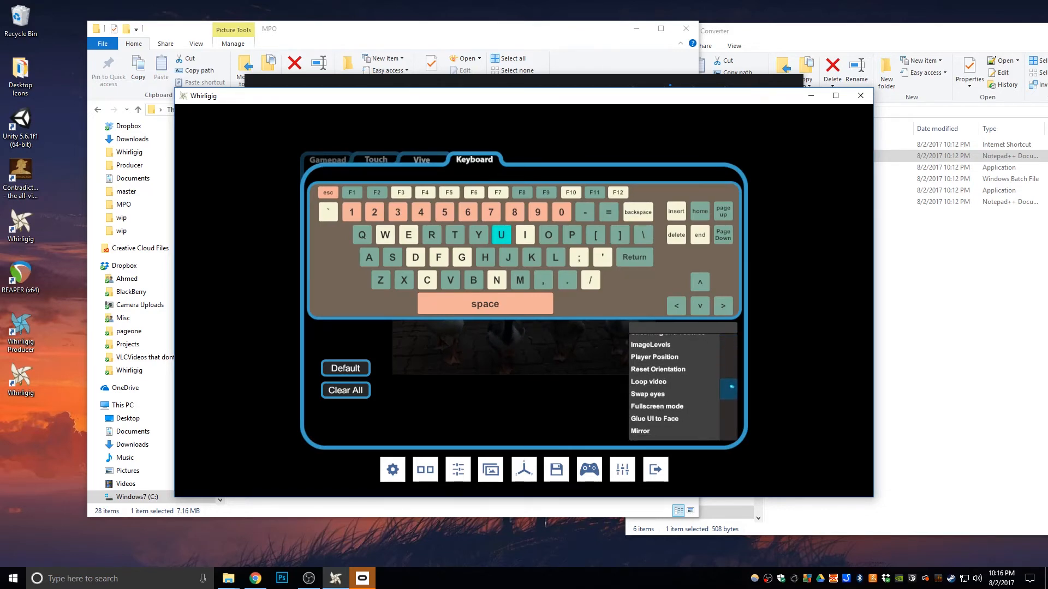
pyautogui.scroll(-3)
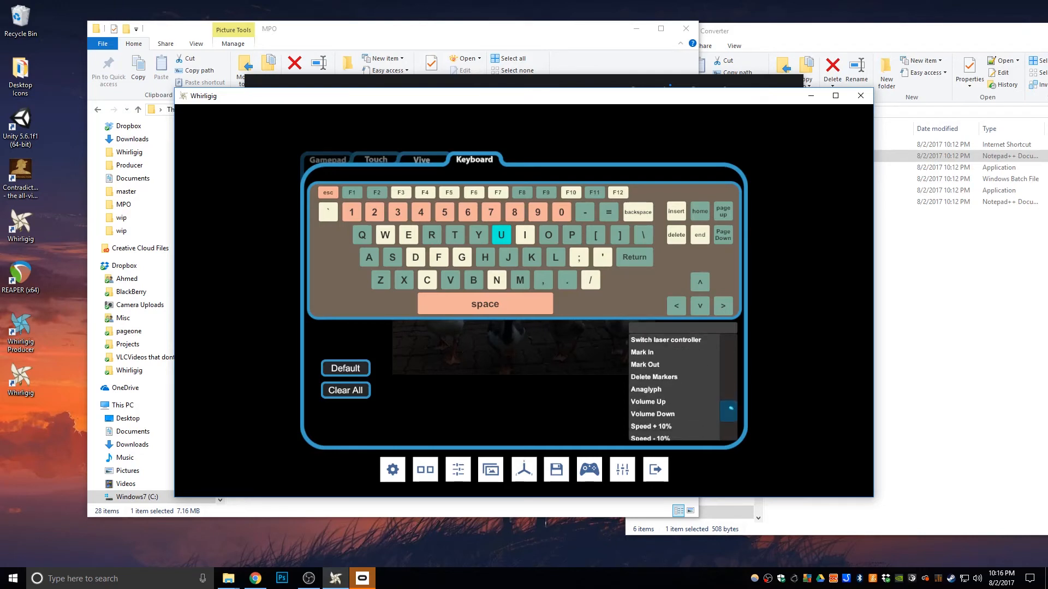